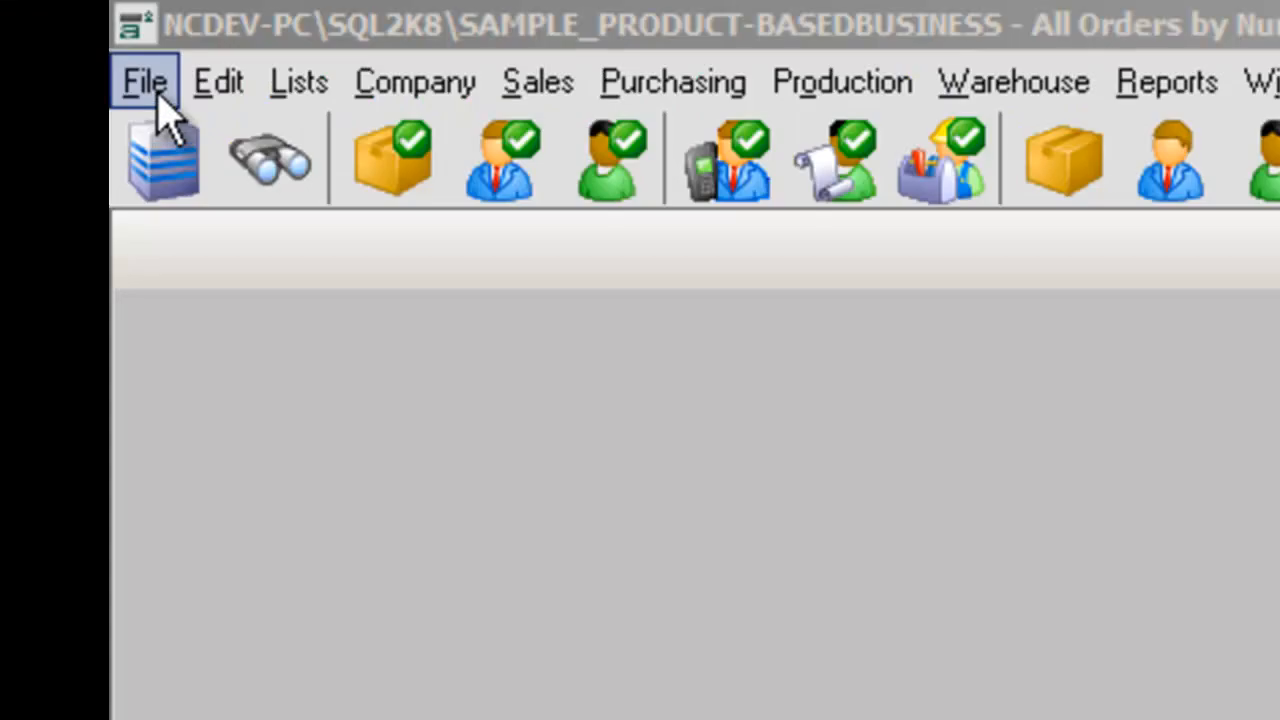
# Browse the File and Lists menus and close them without opening anything.
pyautogui.click(144, 81)
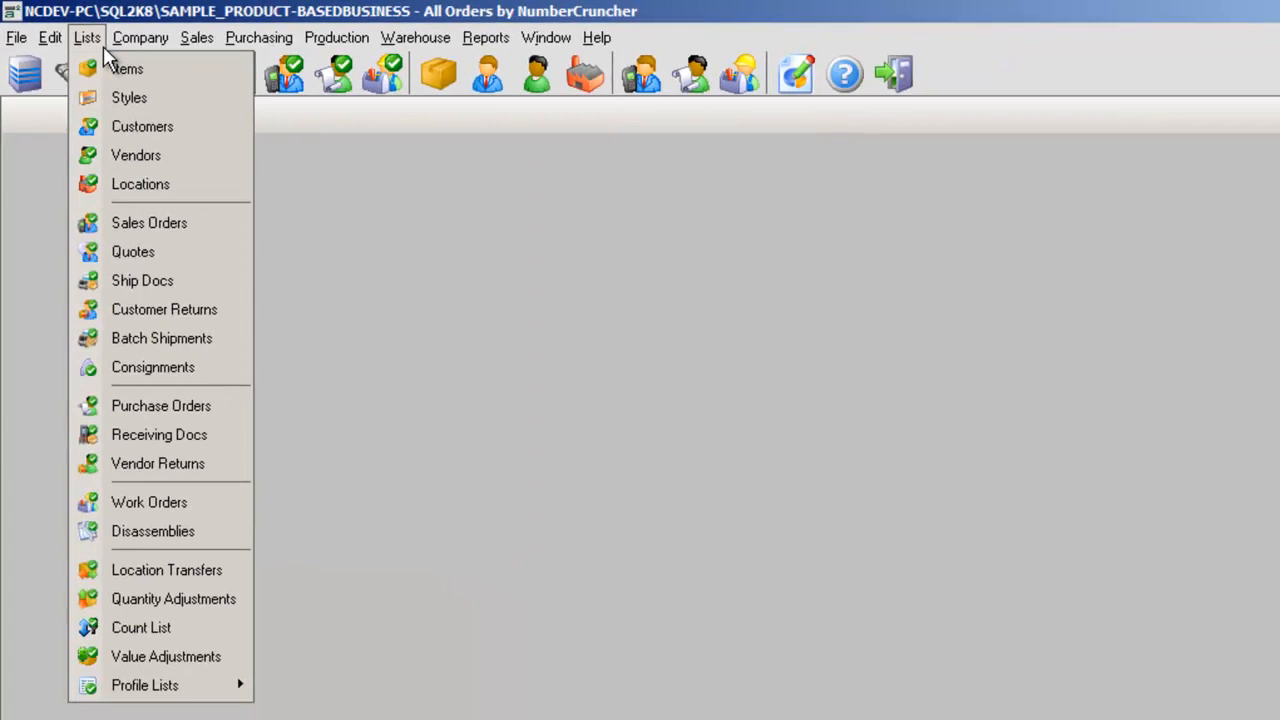
pyautogui.click(193, 51)
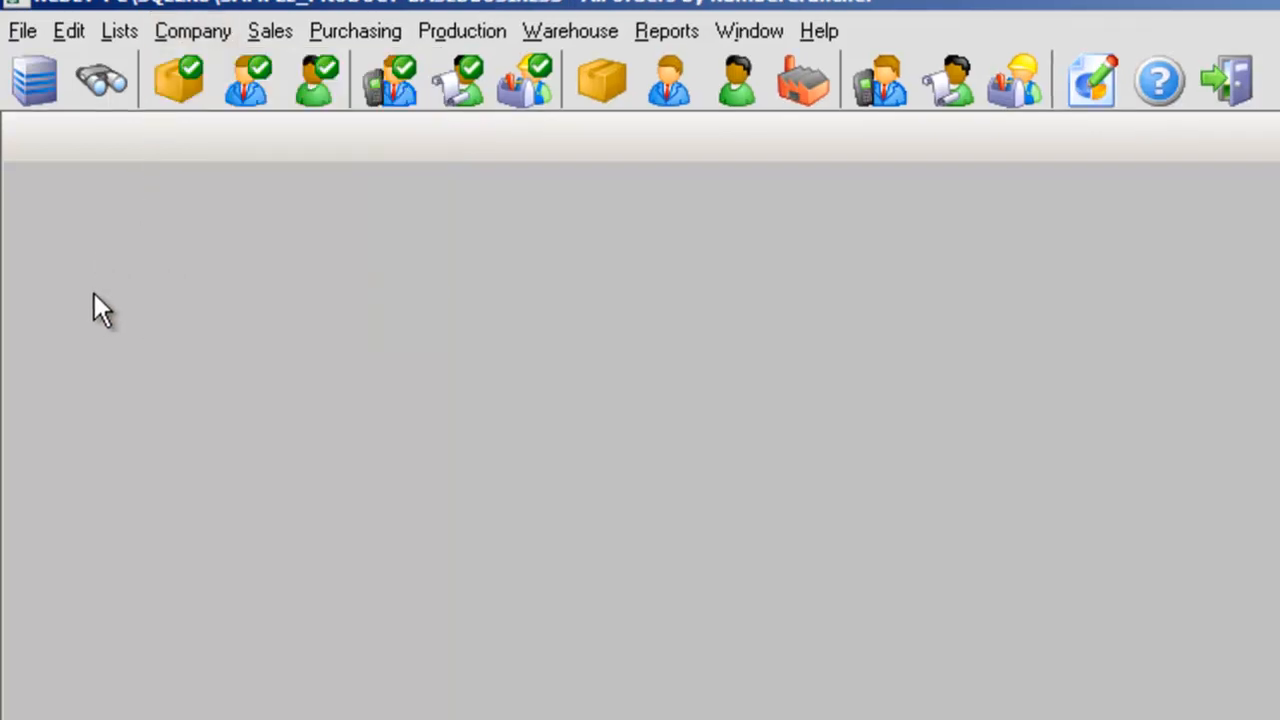
pyautogui.moveTo(307, 135)
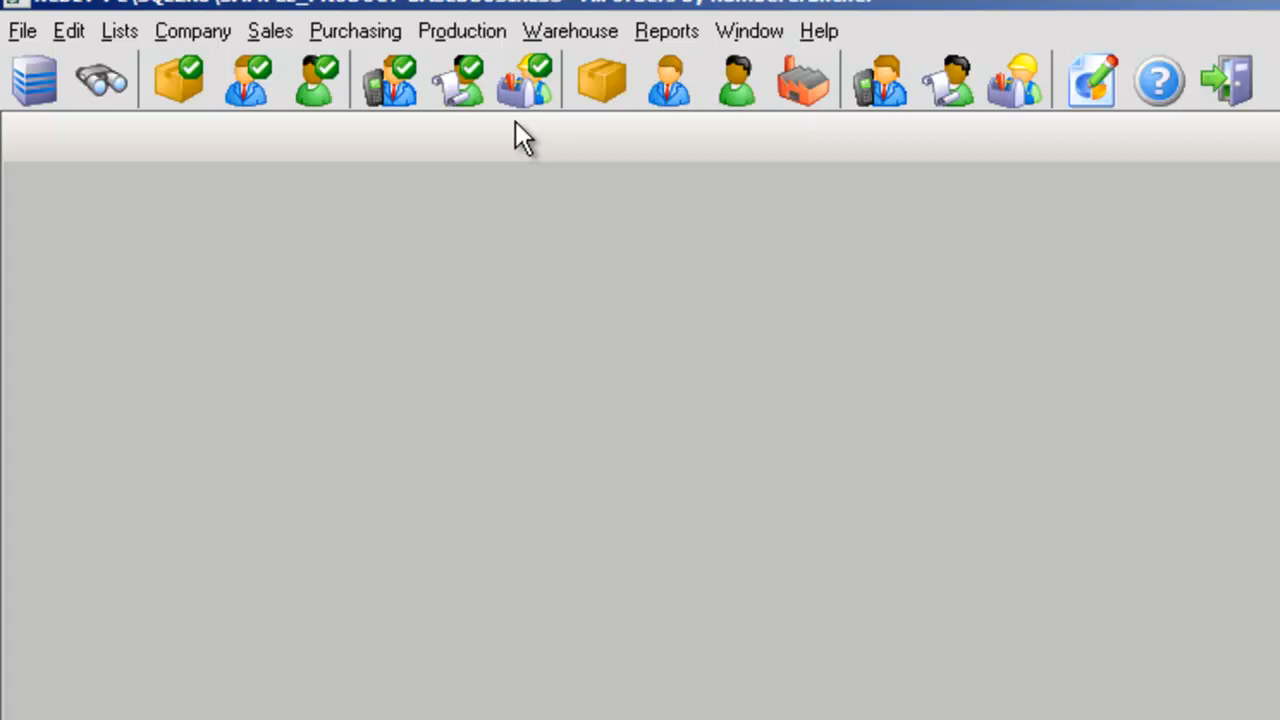
pyautogui.moveTo(450, 140)
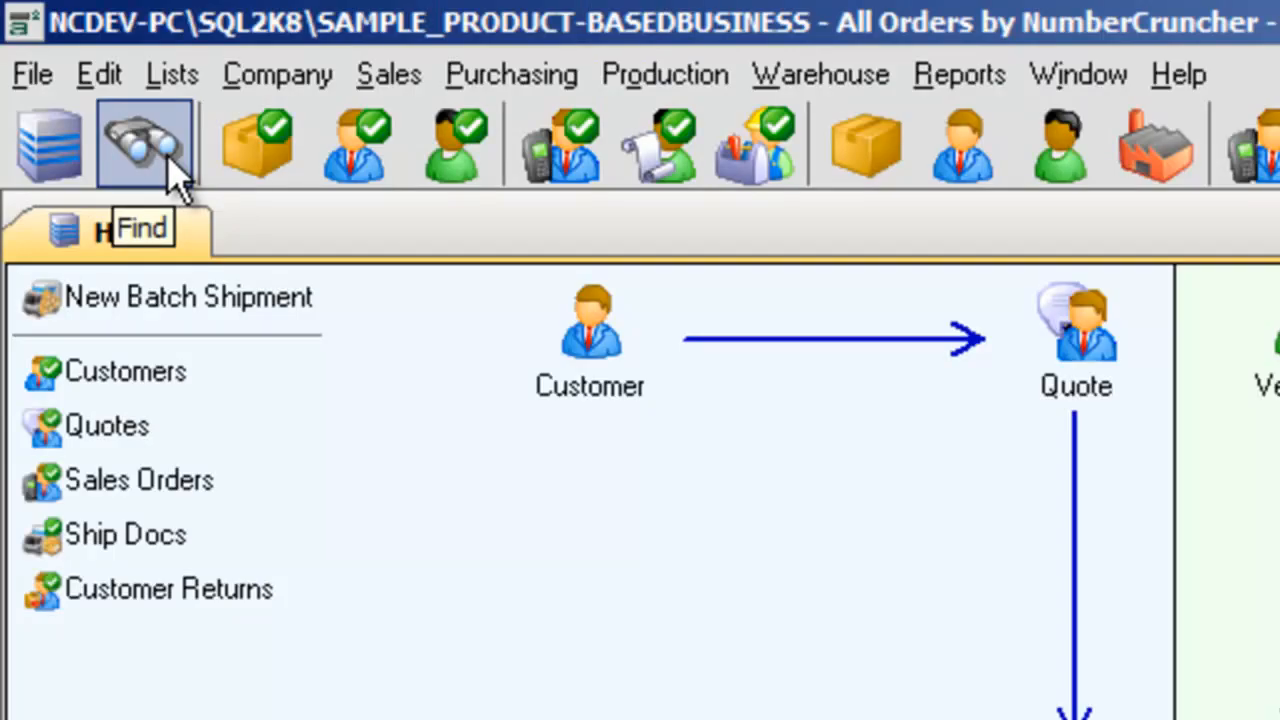
# Open the transaction search page with the Find button, then close the open pages.
pyautogui.click(142, 143)
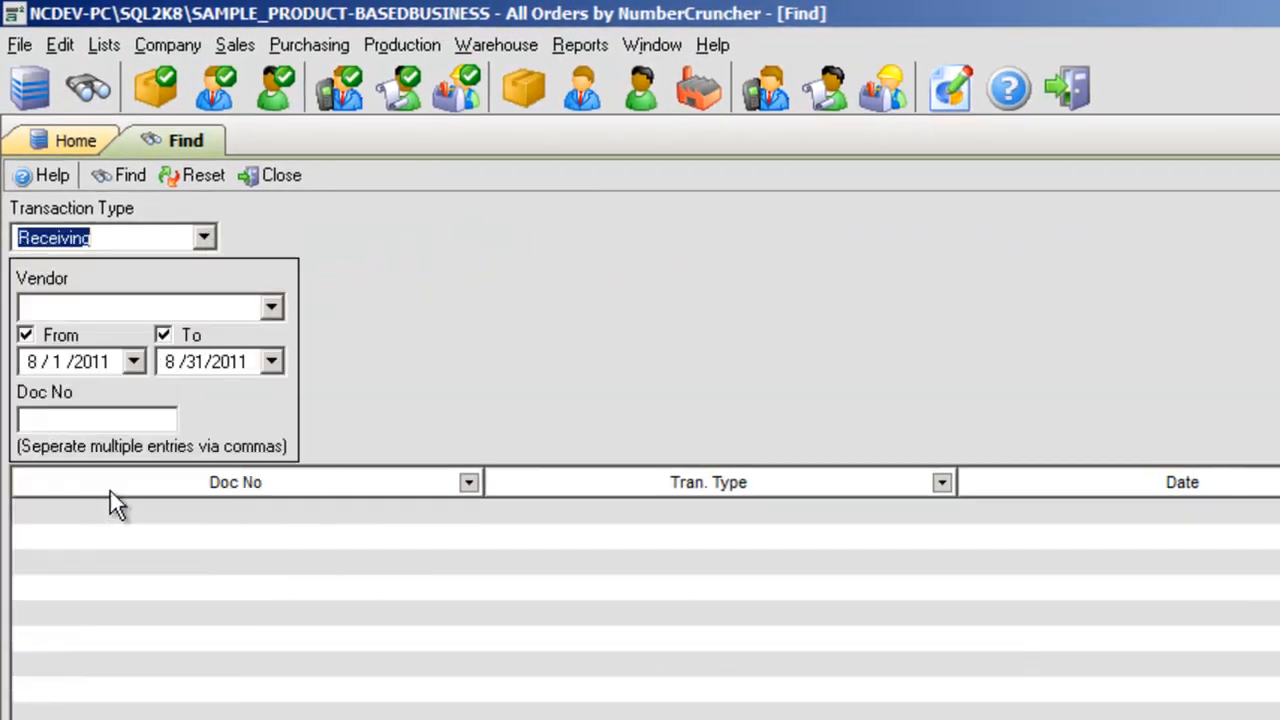
pyautogui.click(118, 175)
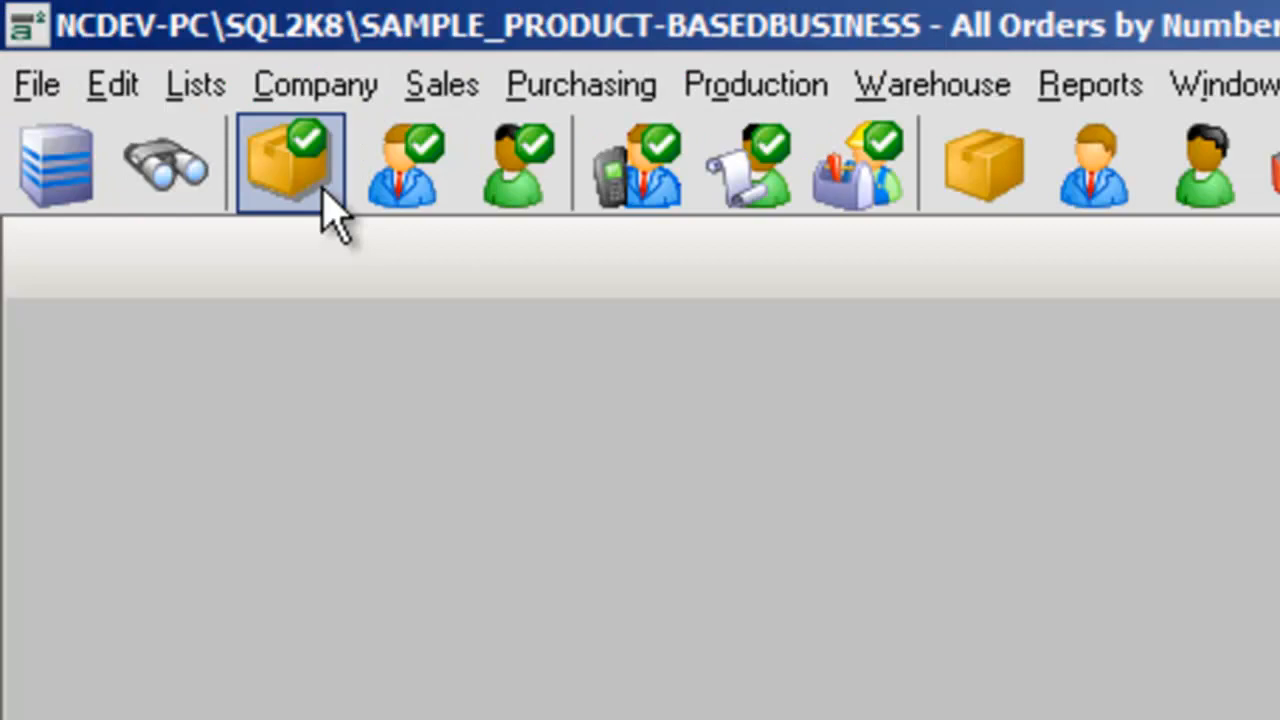
pyautogui.moveTo(513, 165)
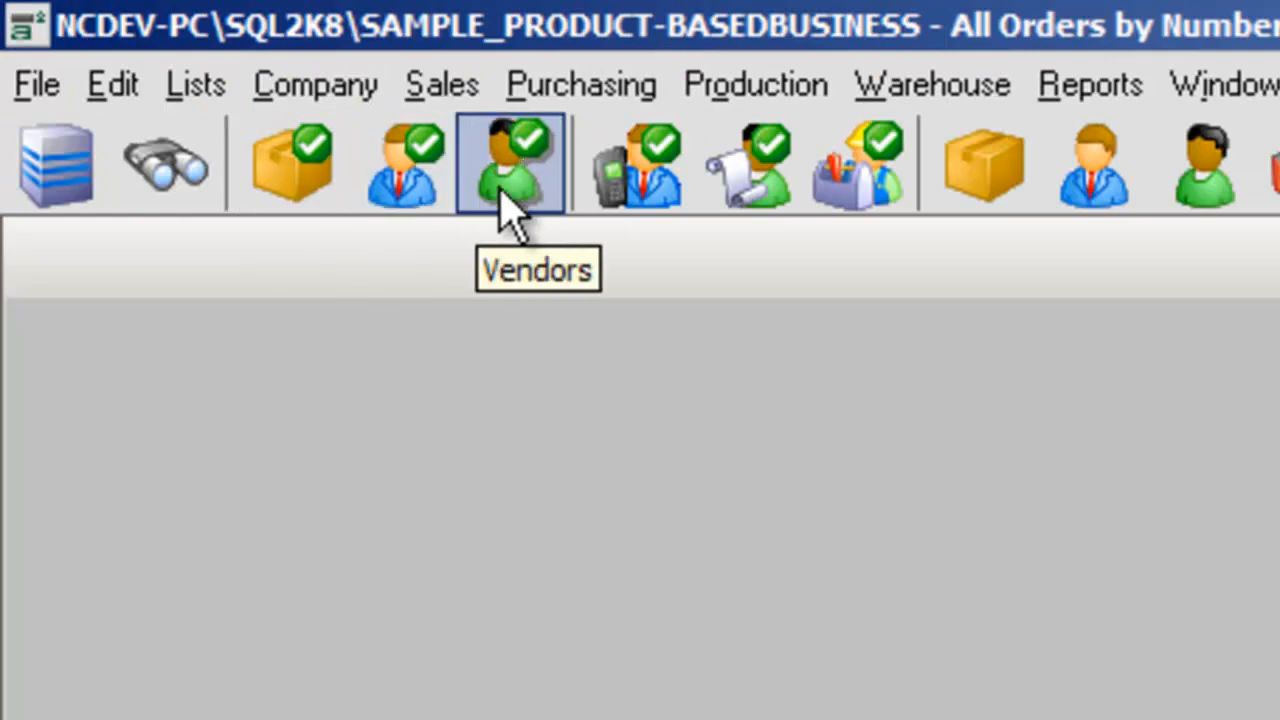
pyautogui.moveTo(635, 165)
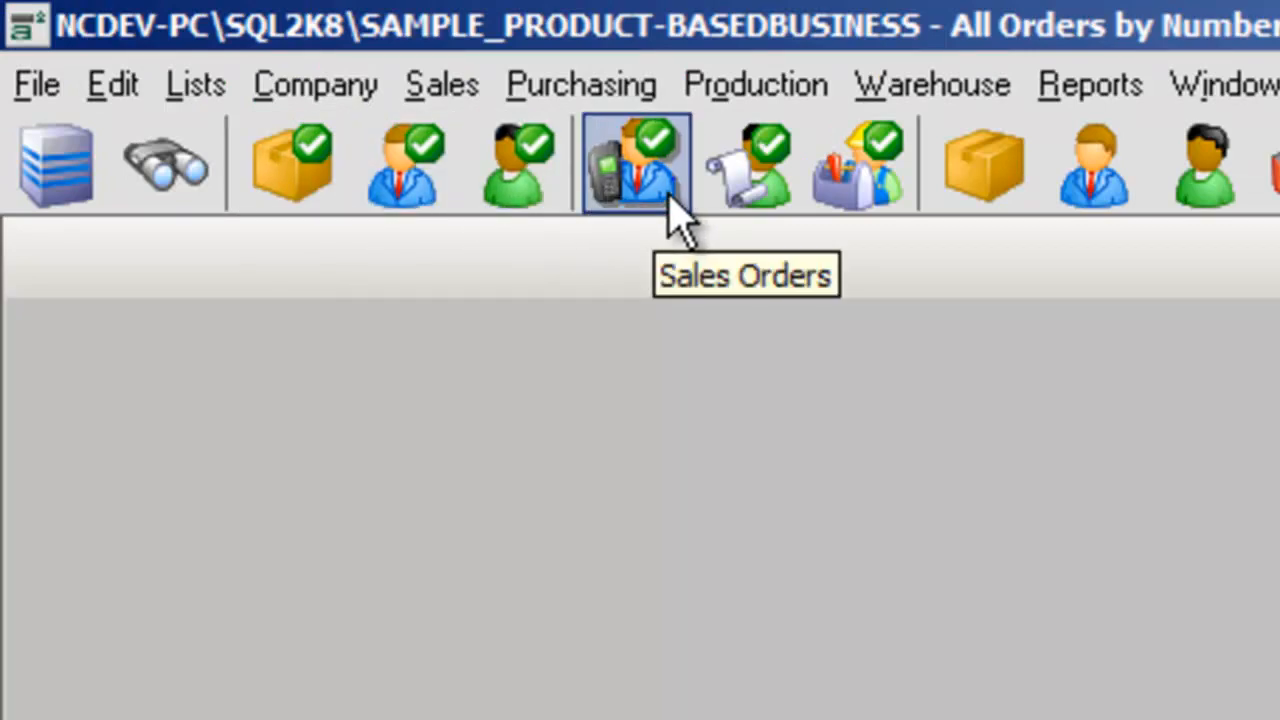
pyautogui.moveTo(855, 165)
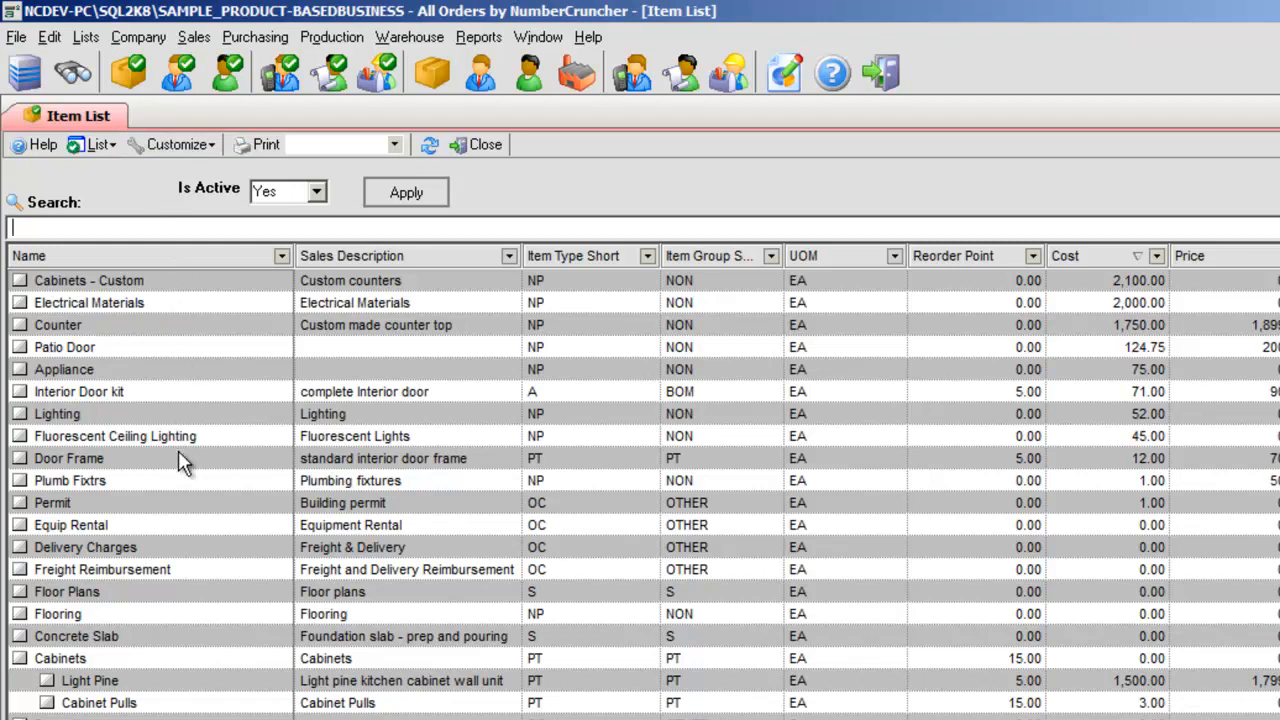
pyautogui.moveTo(190, 480)
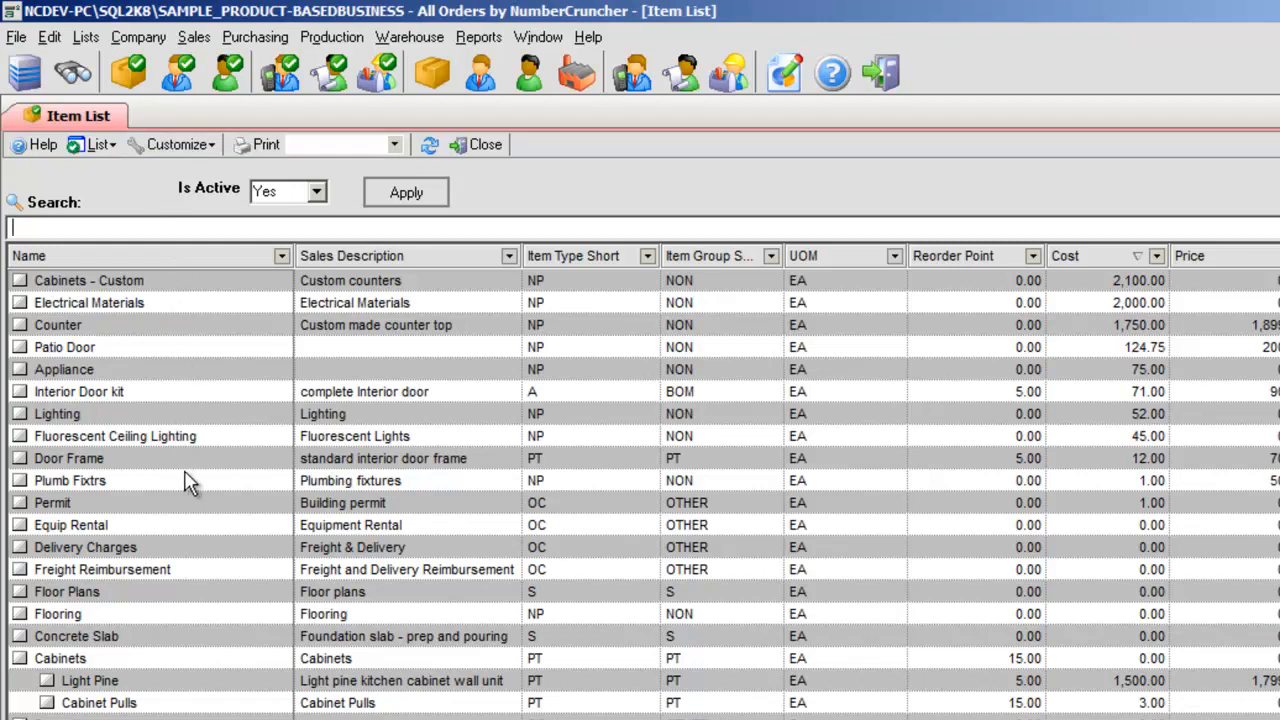
pyautogui.moveTo(176, 72)
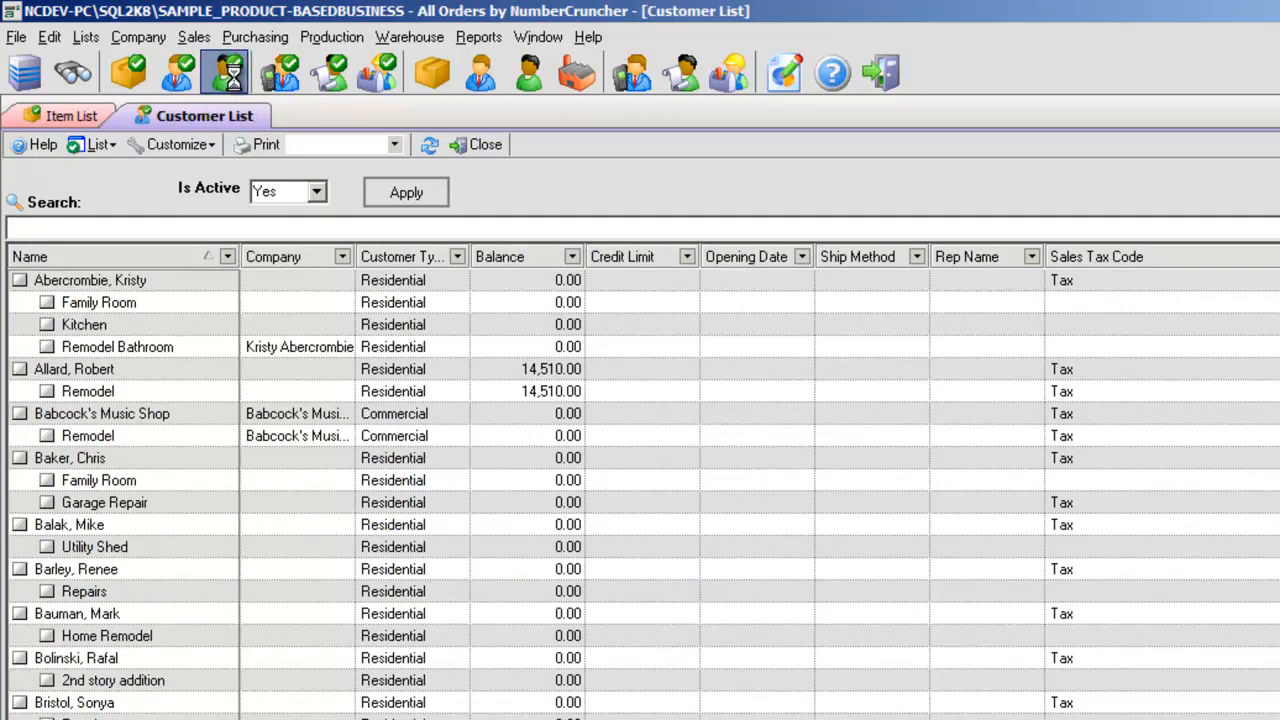
pyautogui.click(226, 72)
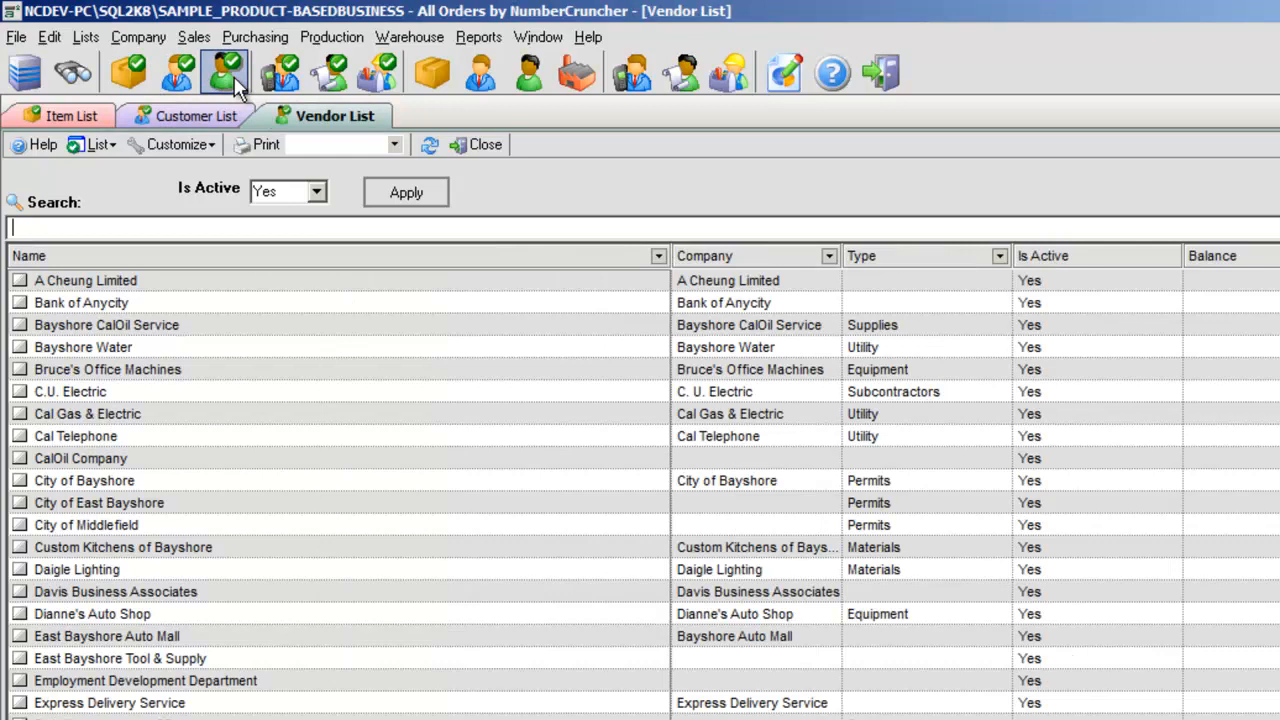
pyautogui.click(278, 71)
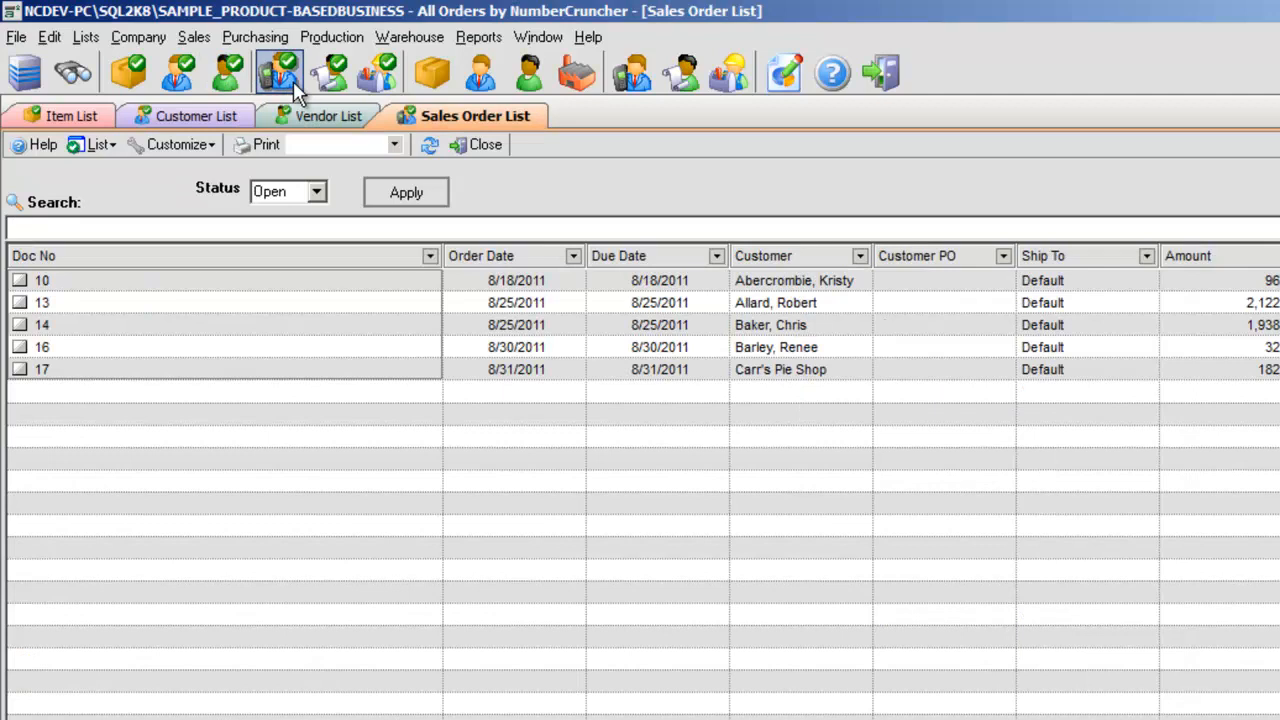
pyautogui.moveTo(330, 75)
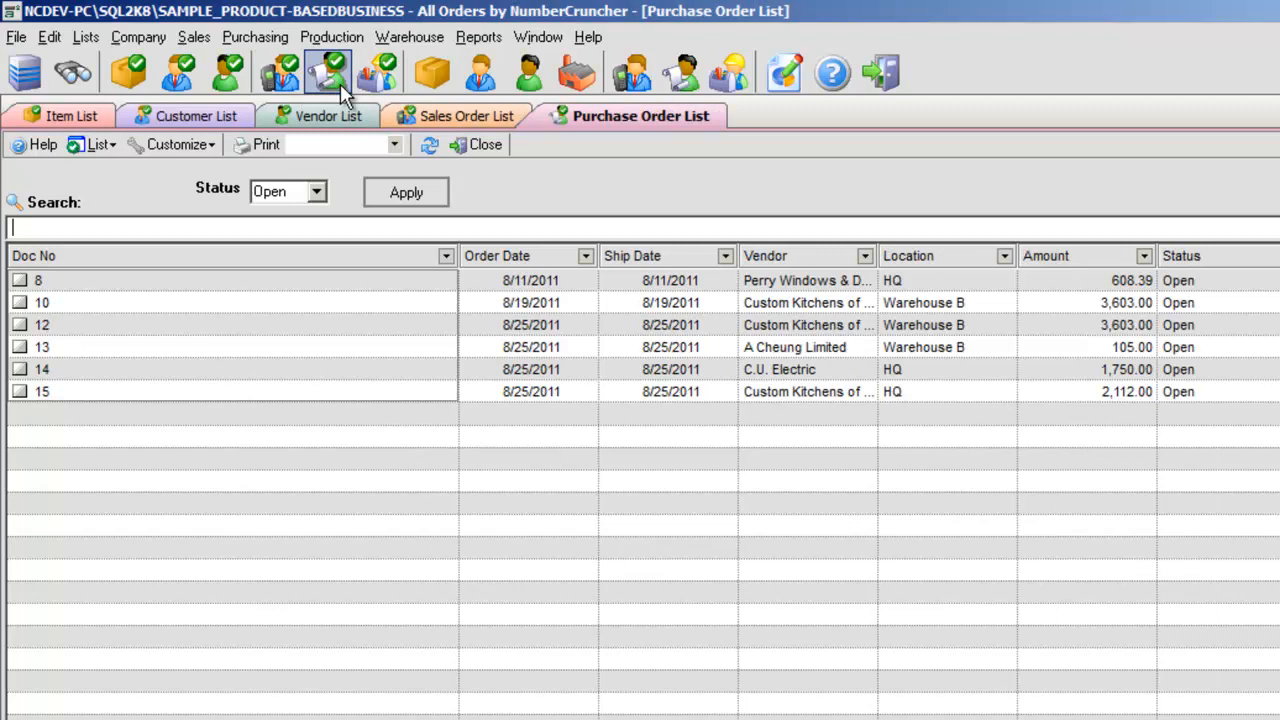
pyautogui.moveTo(378, 72)
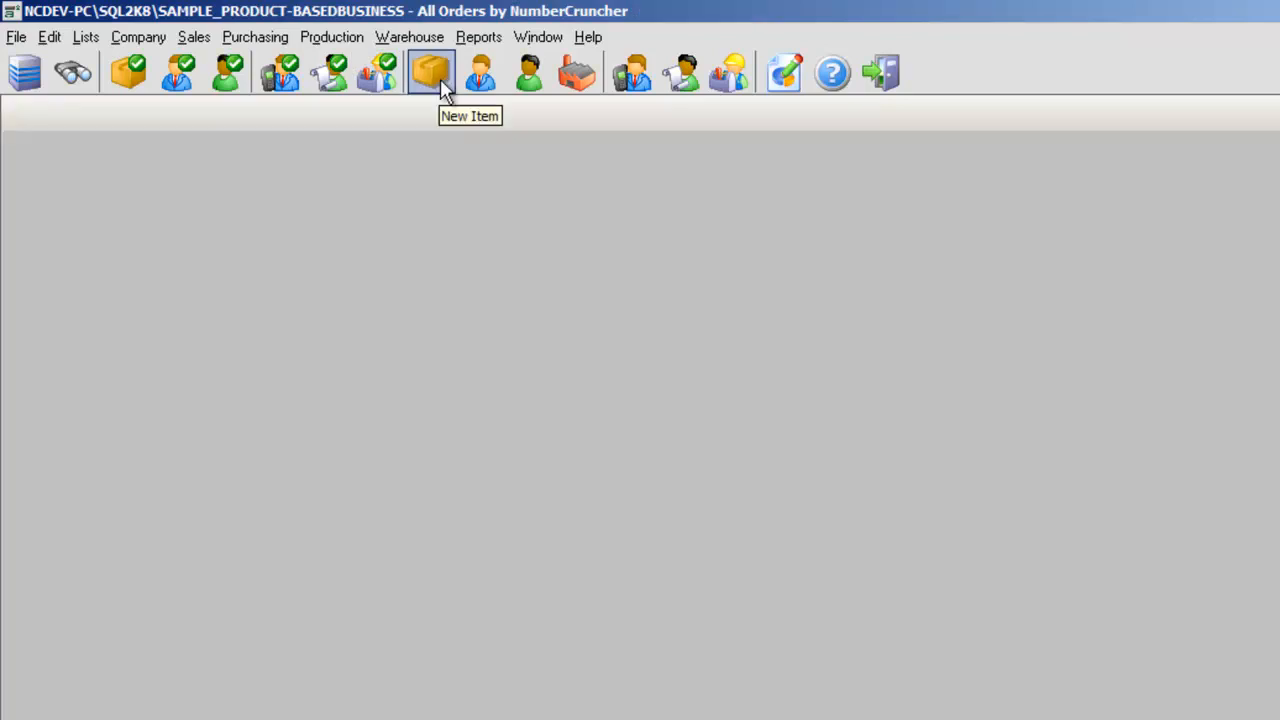
pyautogui.click(430, 72)
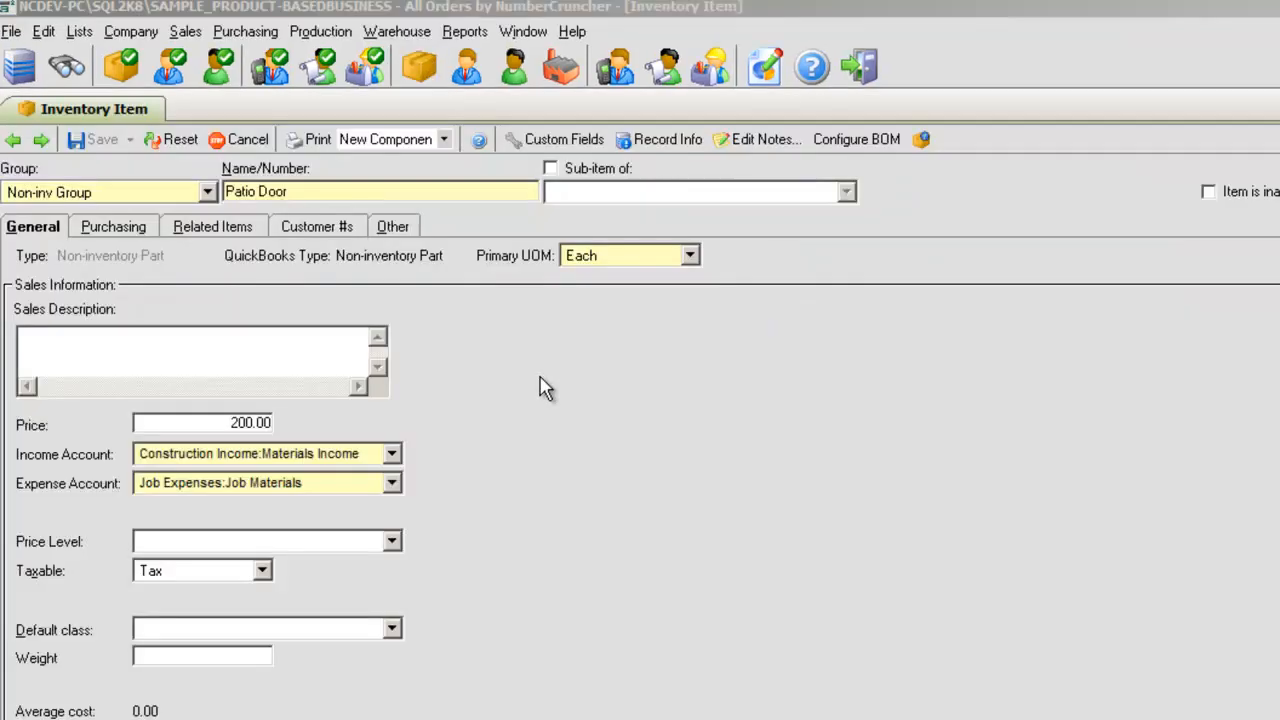
pyautogui.moveTo(342, 434)
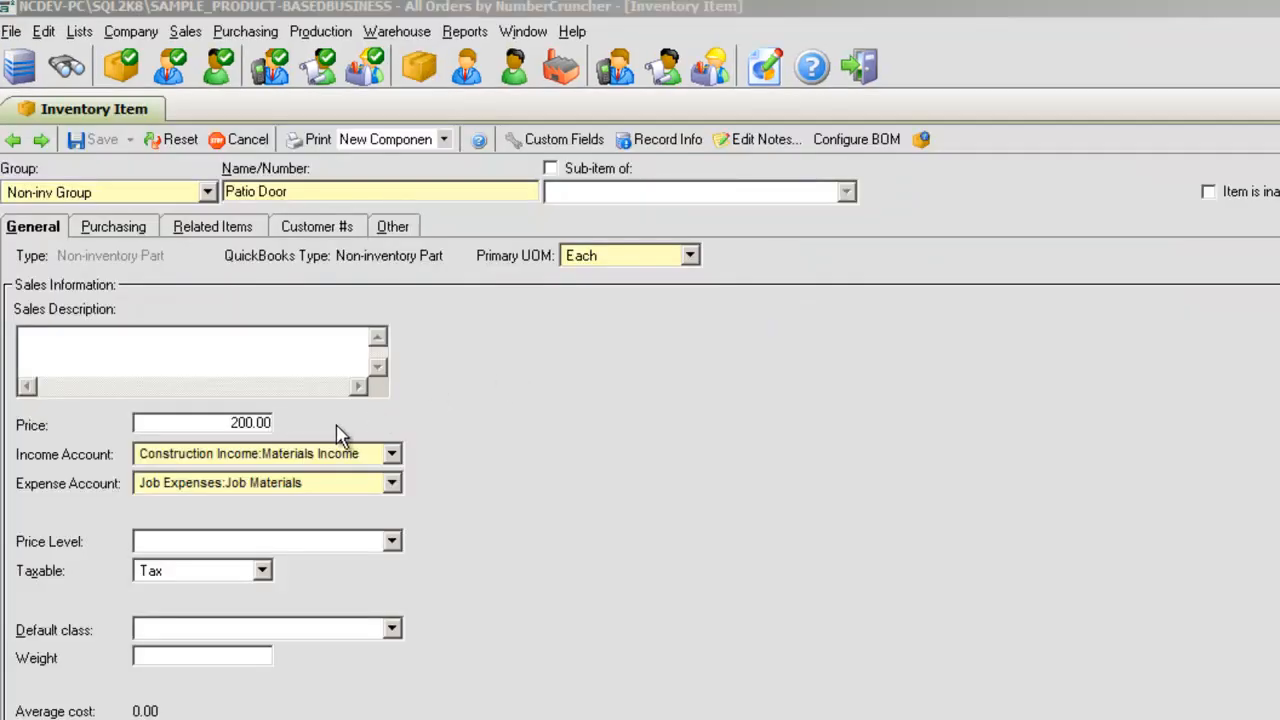
pyautogui.click(113, 226)
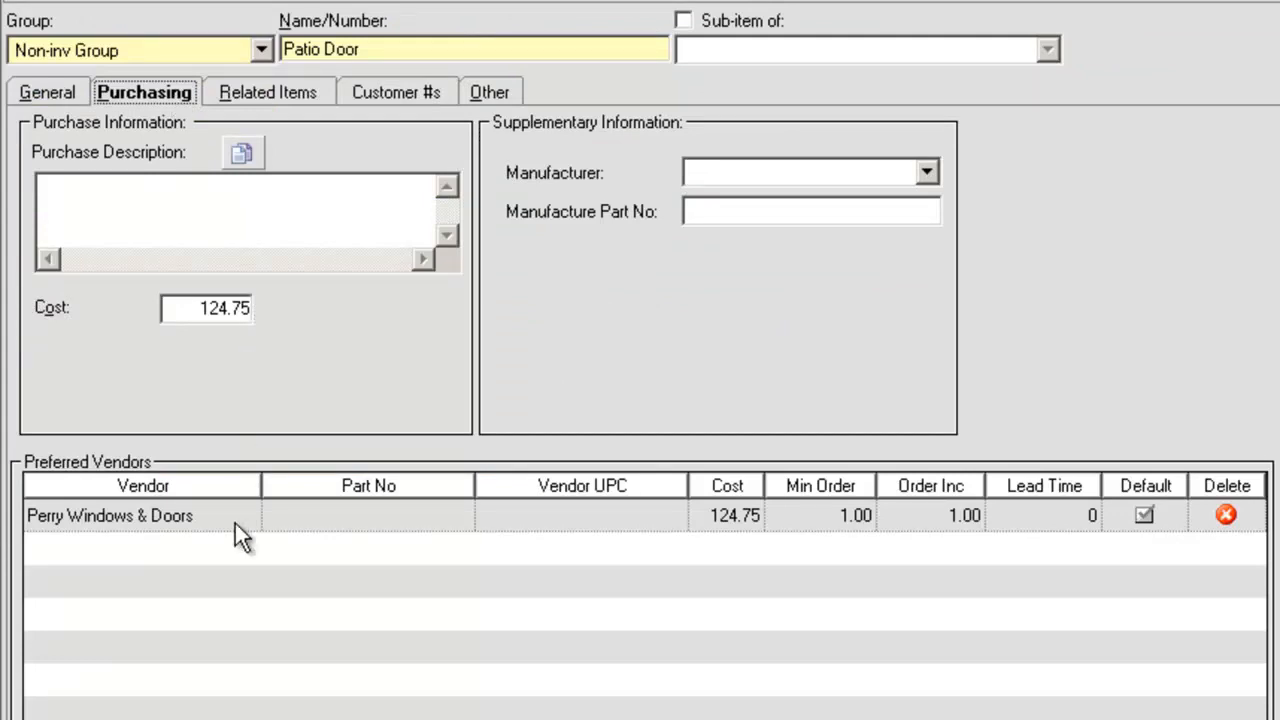
pyautogui.click(418, 108)
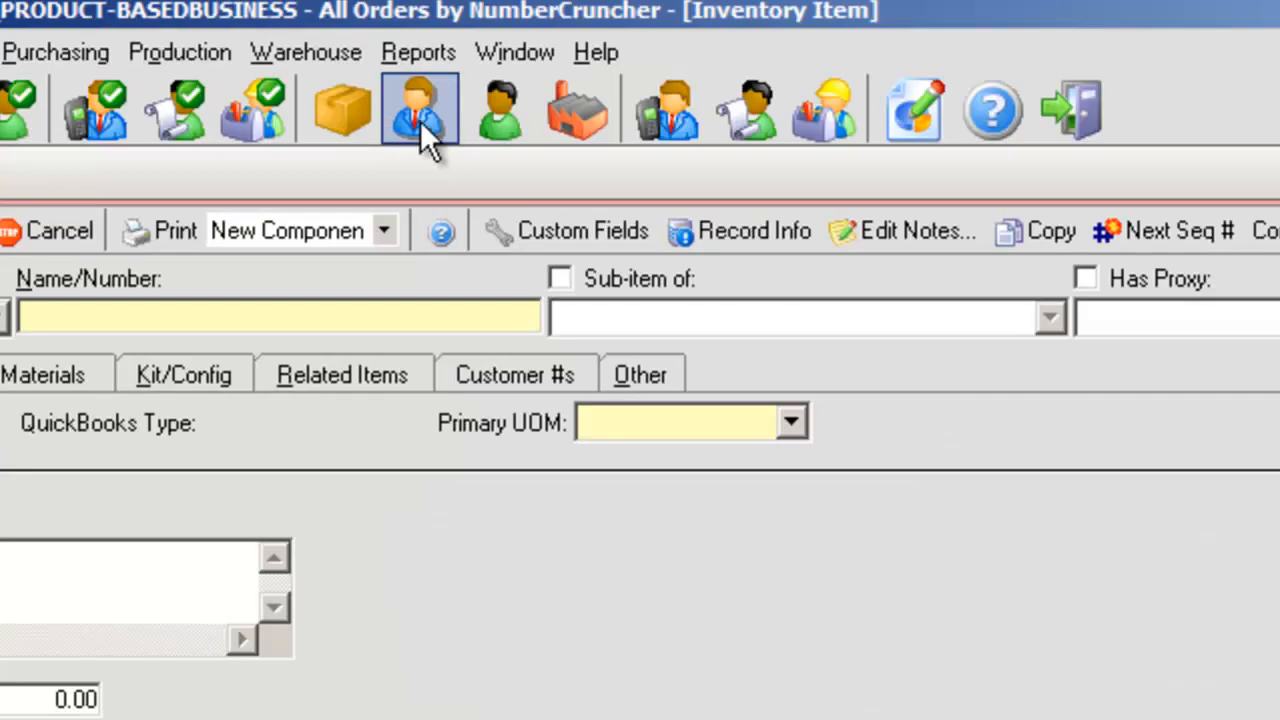
pyautogui.click(418, 108)
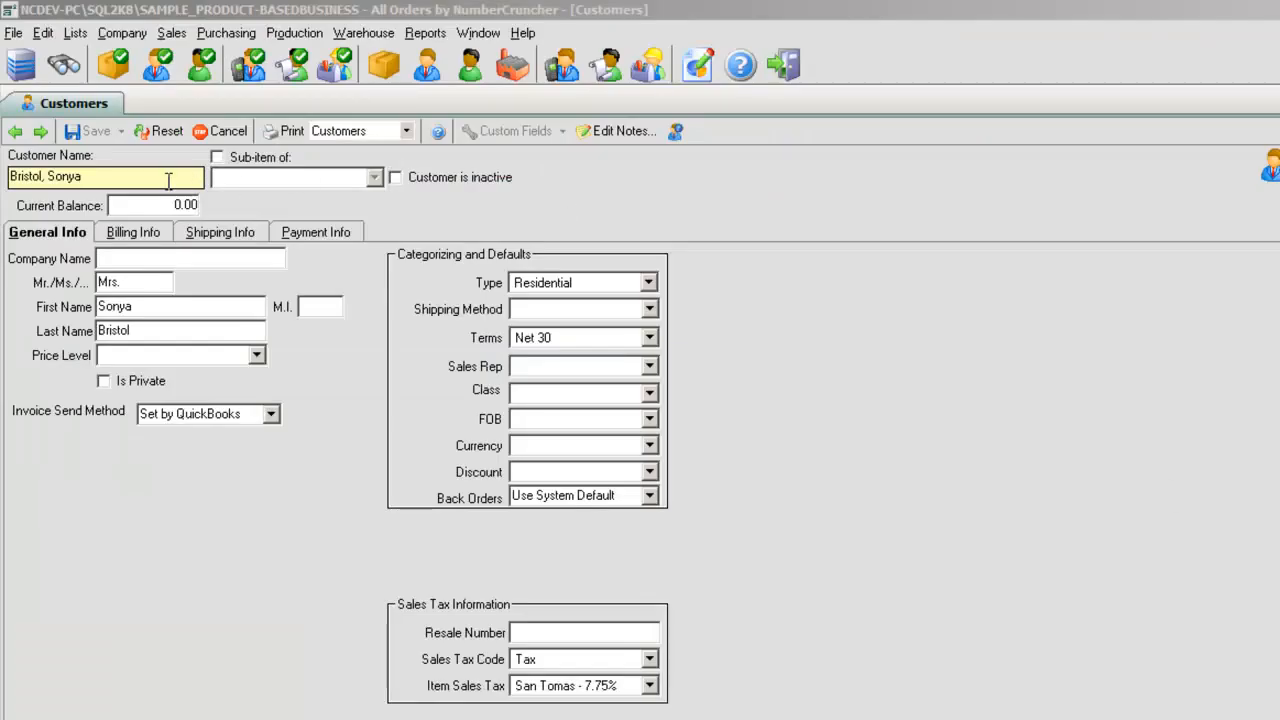
pyautogui.click(219, 232)
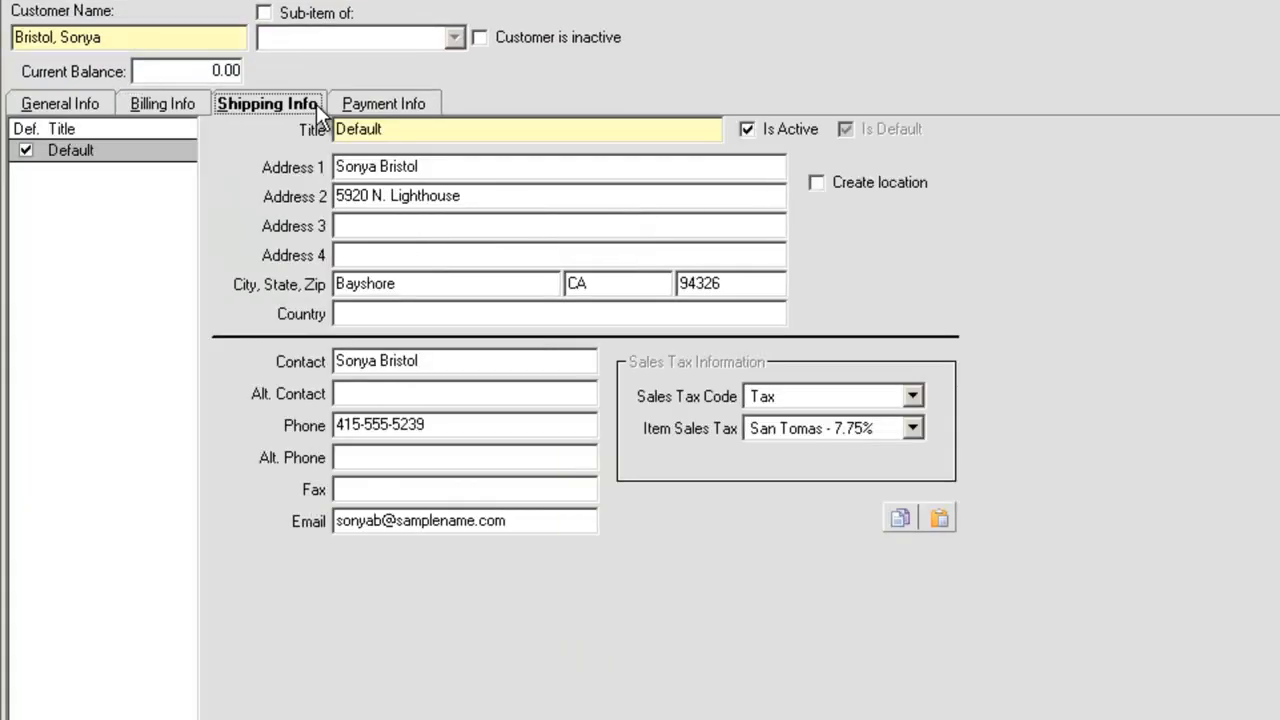
# Open vendor Larson Flooring's record on its Additional Info tab.
pyautogui.click(383, 103)
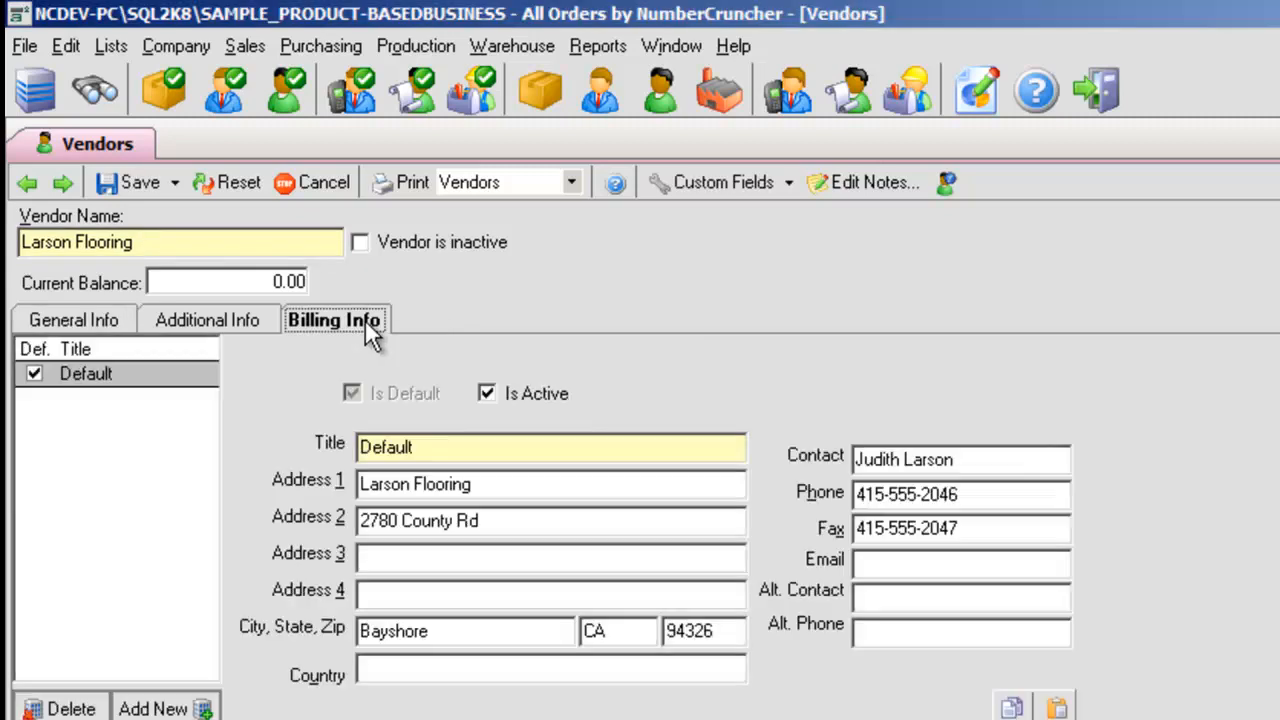
pyautogui.click(72, 319)
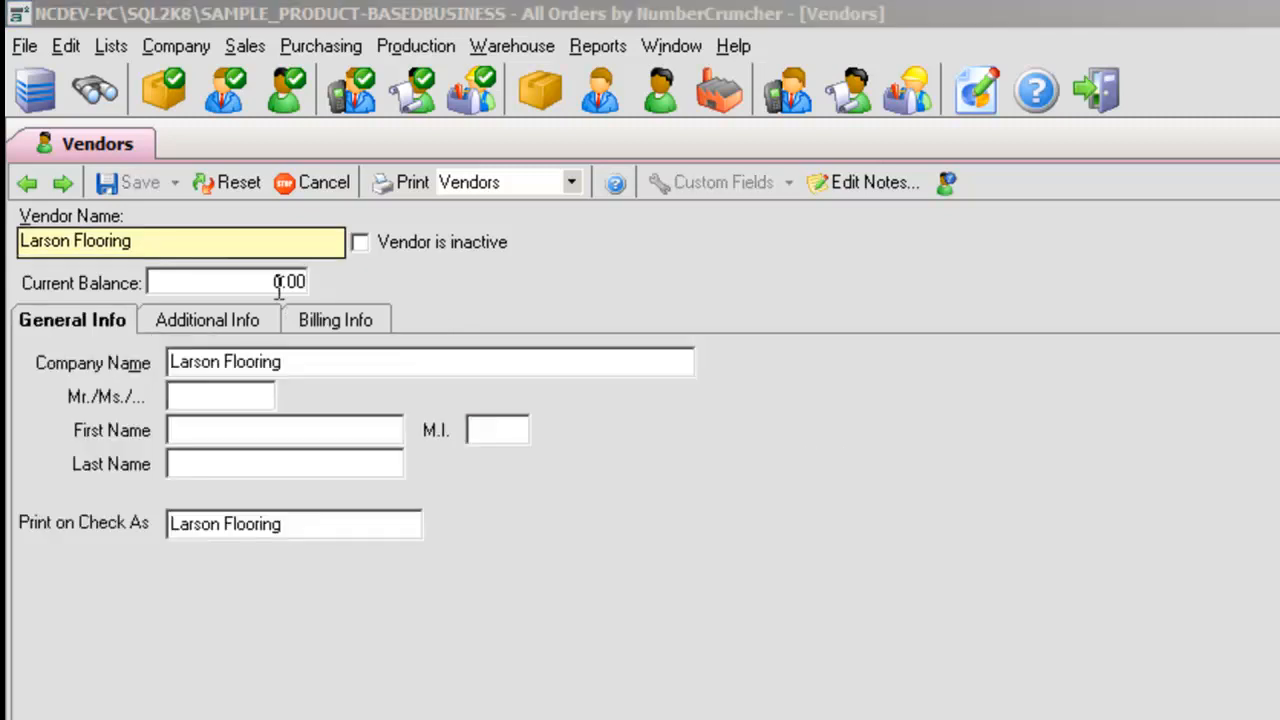
pyautogui.click(207, 319)
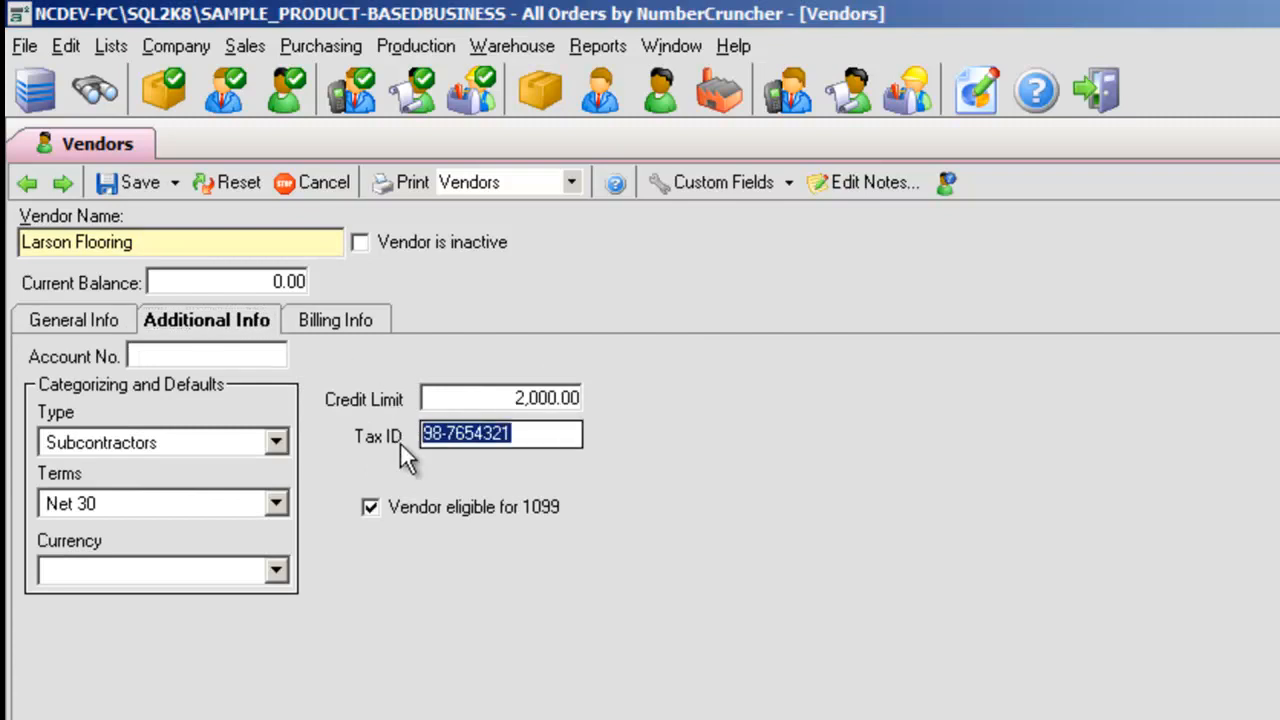
pyautogui.moveTo(390, 415)
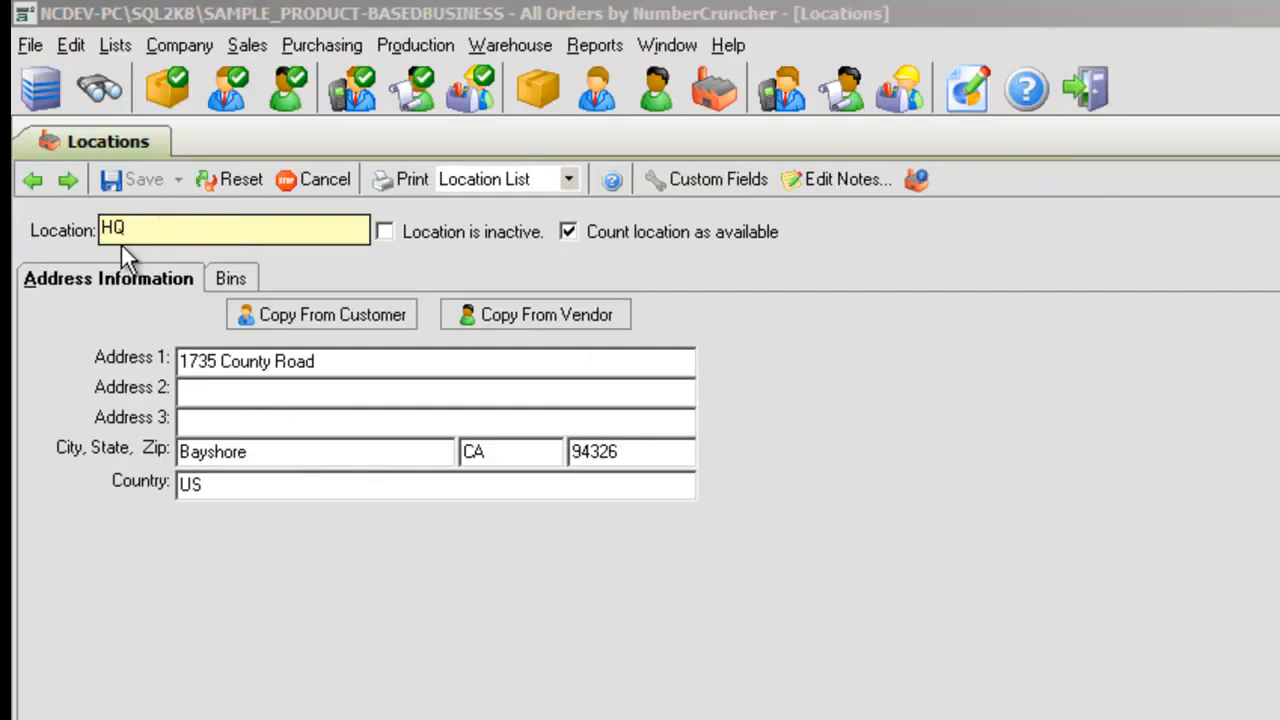
# View HQ bins, set UPS on a sales order, then start the Interior Door kit work order.
pyautogui.click(231, 278)
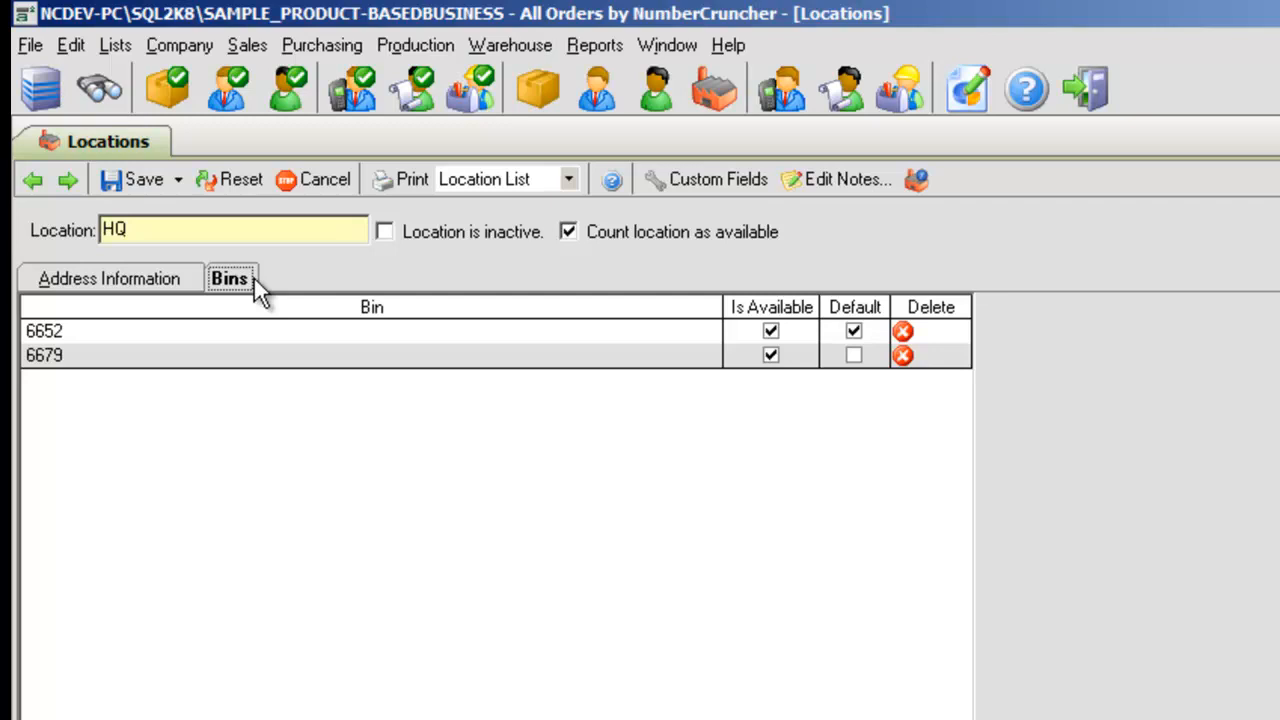
pyautogui.click(109, 278)
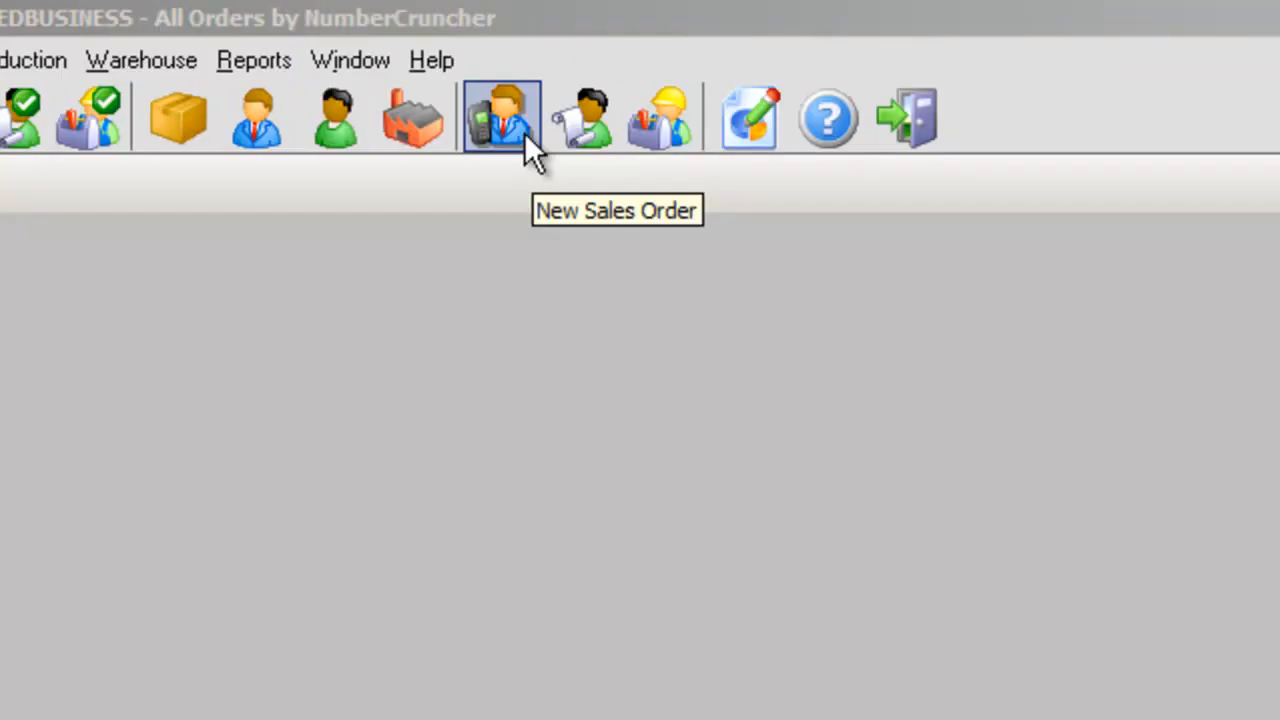
pyautogui.click(500, 115)
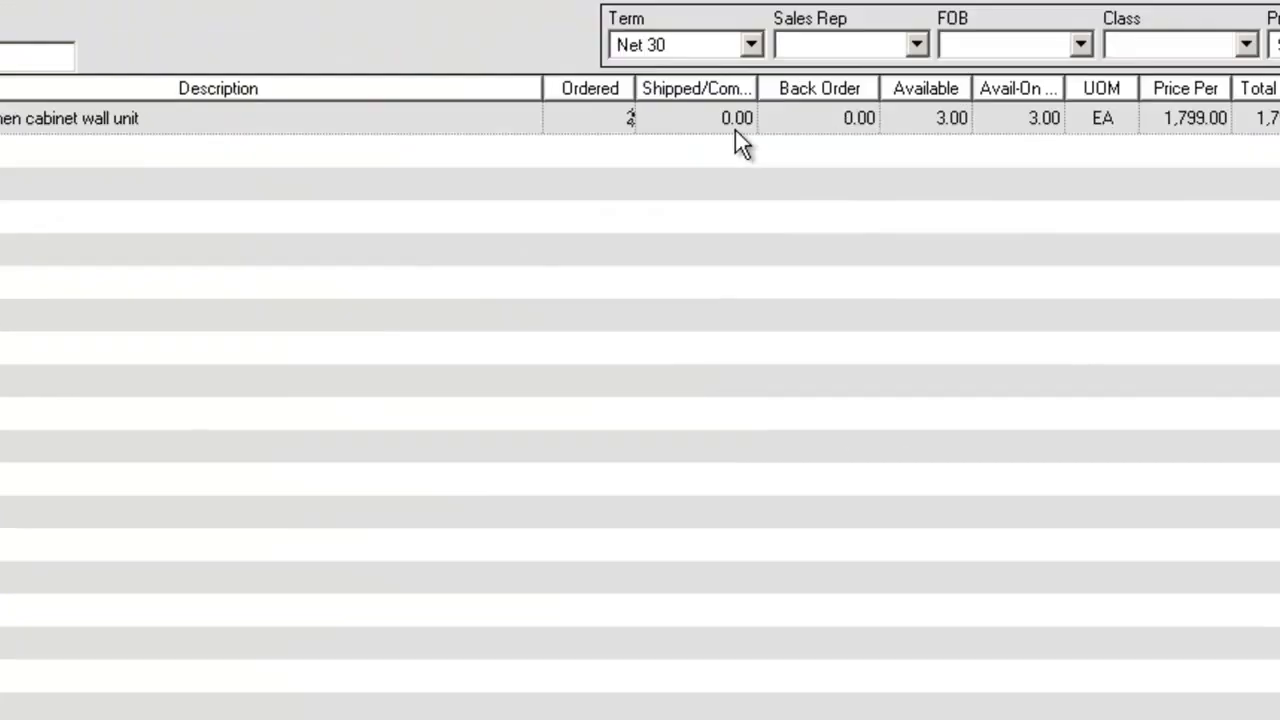
pyautogui.click(700, 537)
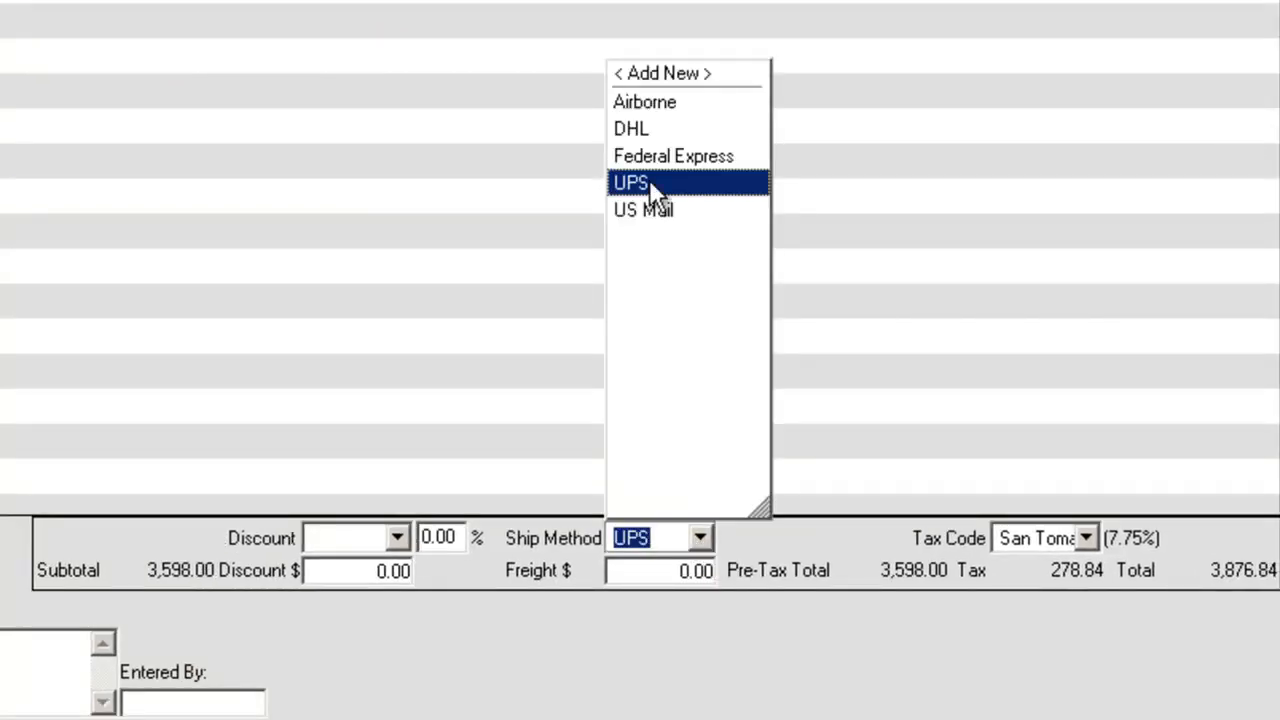
pyautogui.click(630, 182)
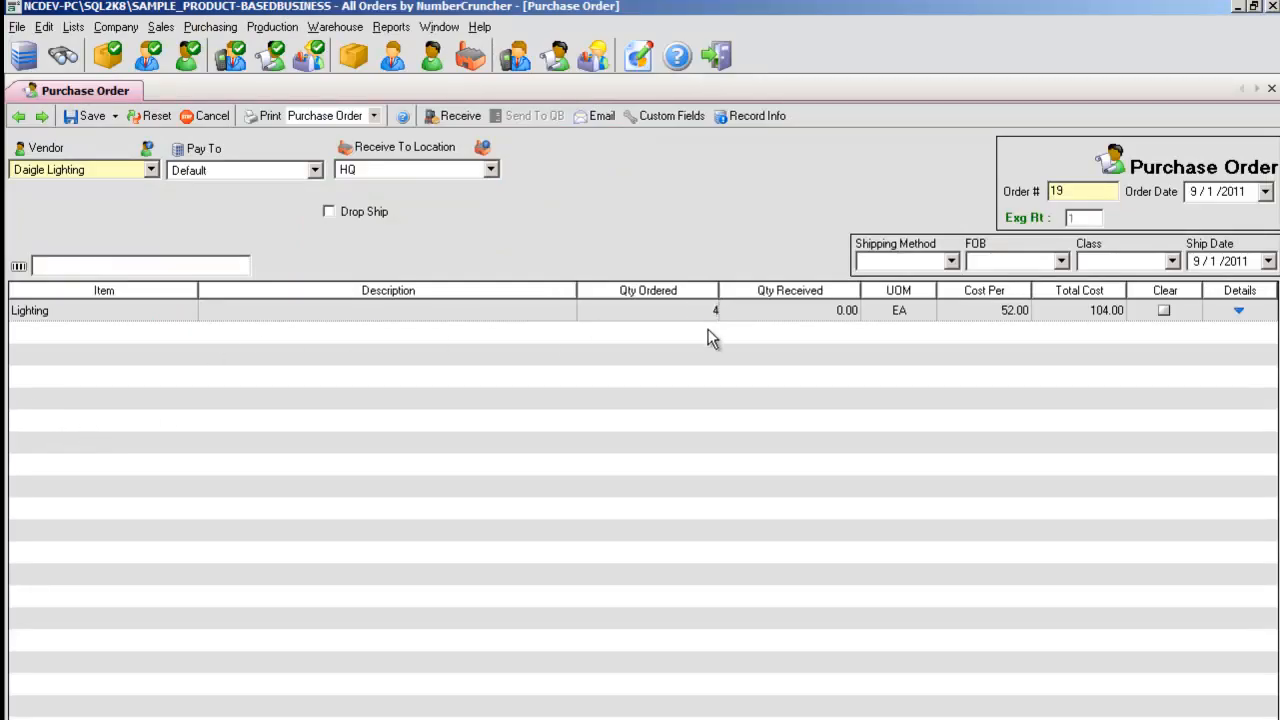
pyautogui.click(951, 261)
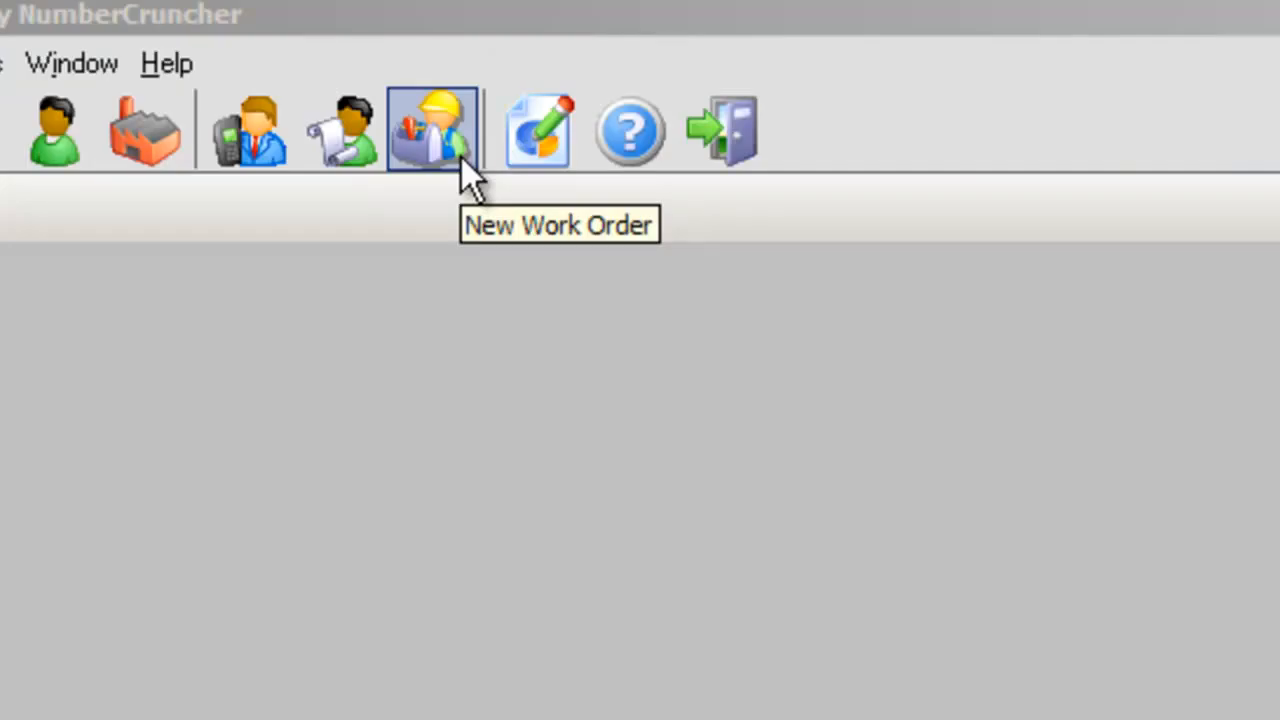
pyautogui.click(431, 128)
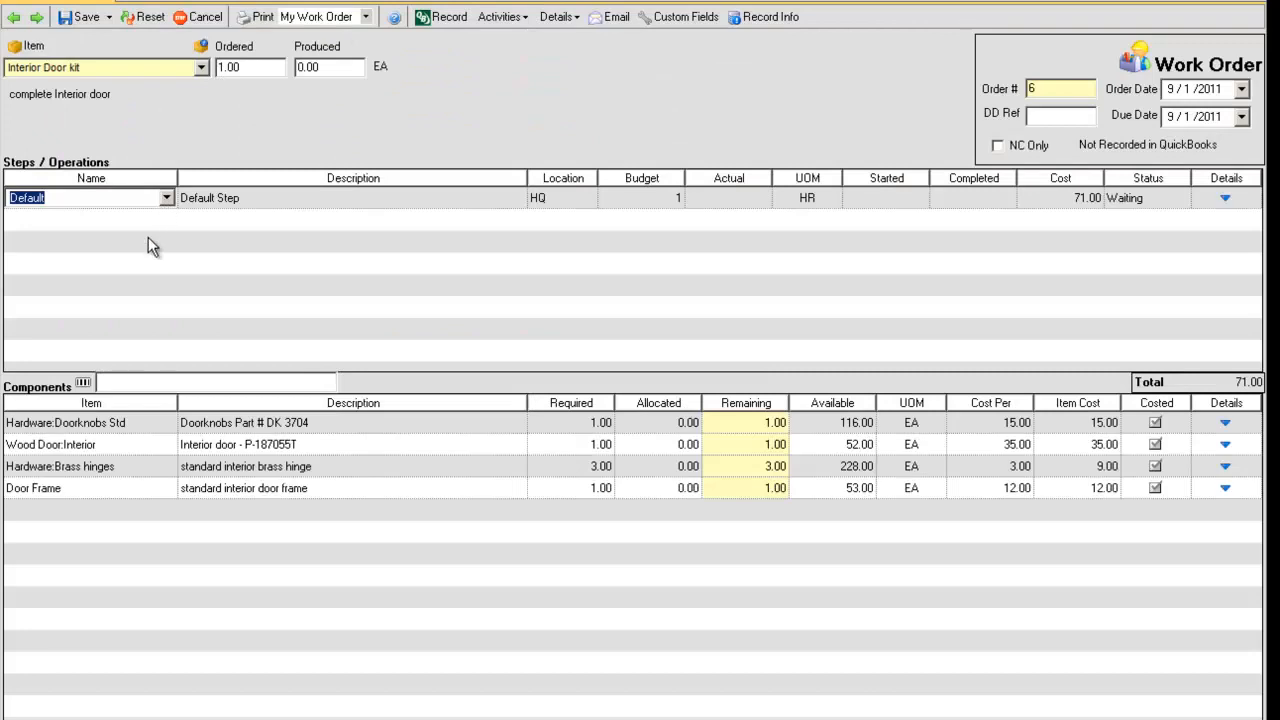
pyautogui.moveTo(150, 505)
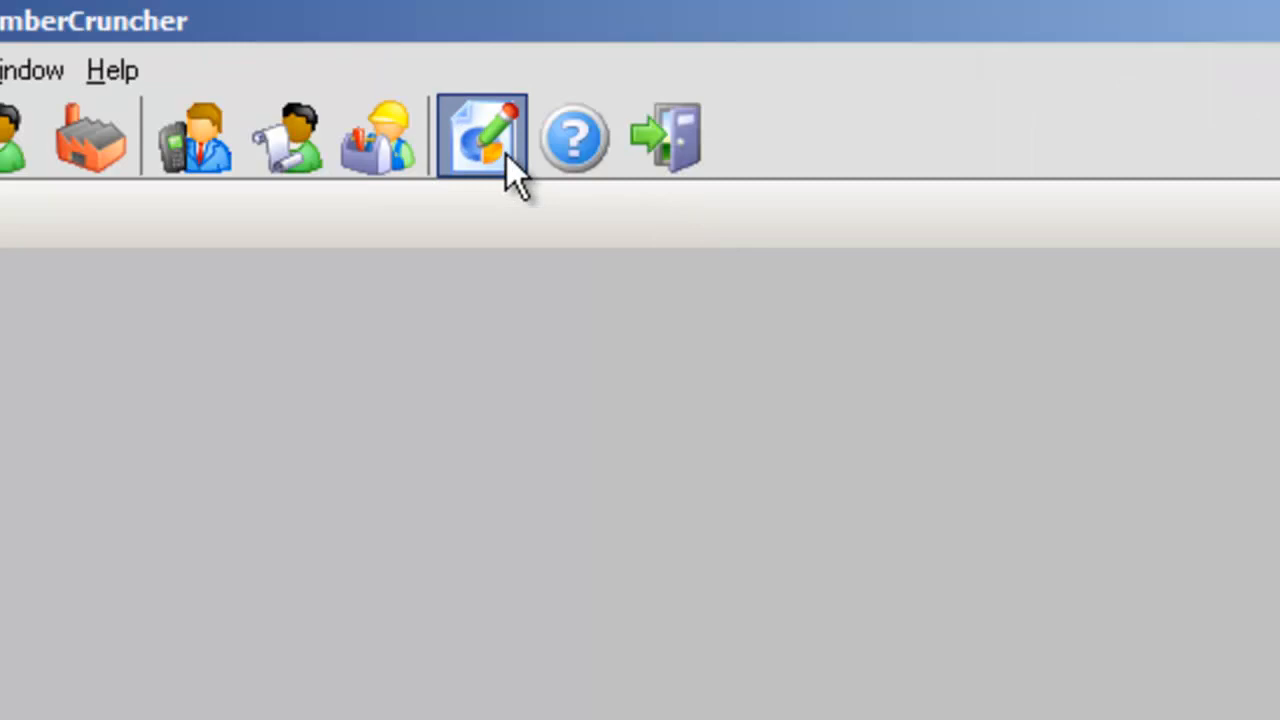
# Close the Interior Door kit work order and bring up the program's help.
pyautogui.click(480, 135)
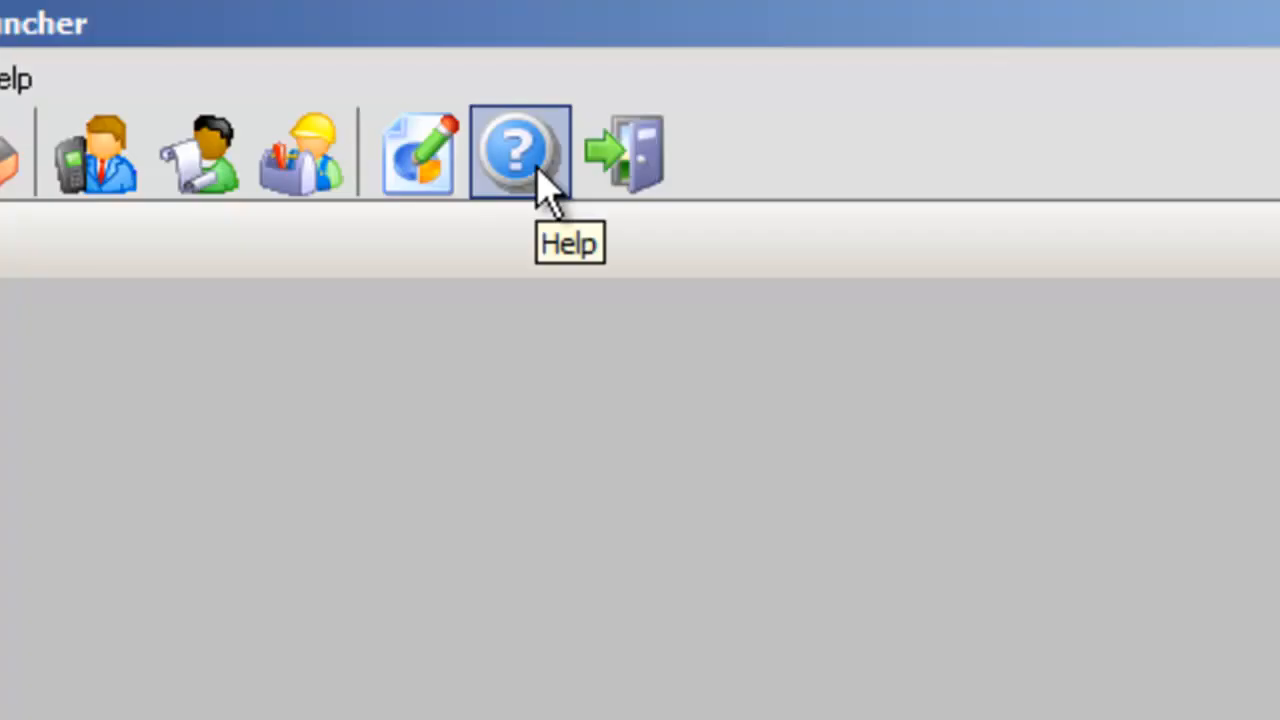
pyautogui.click(518, 152)
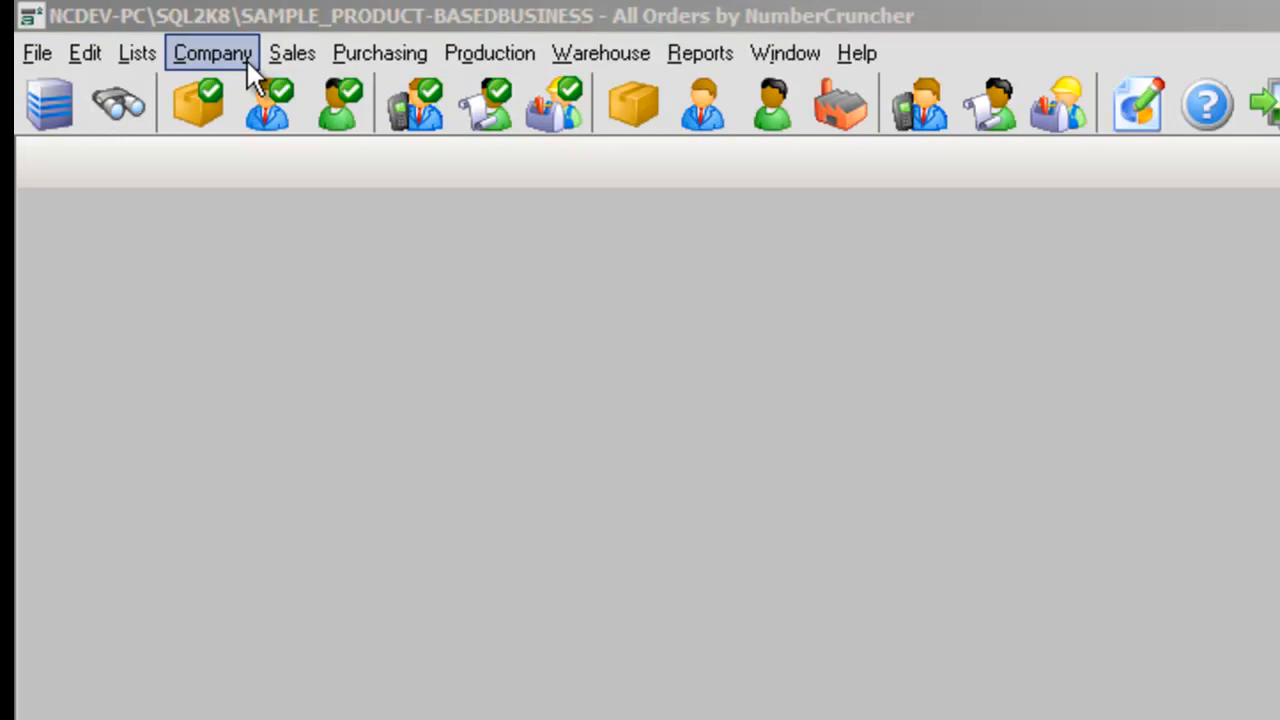
# Open Company > Preferences and view the My Preferences toolbar button list.
pyautogui.click(211, 53)
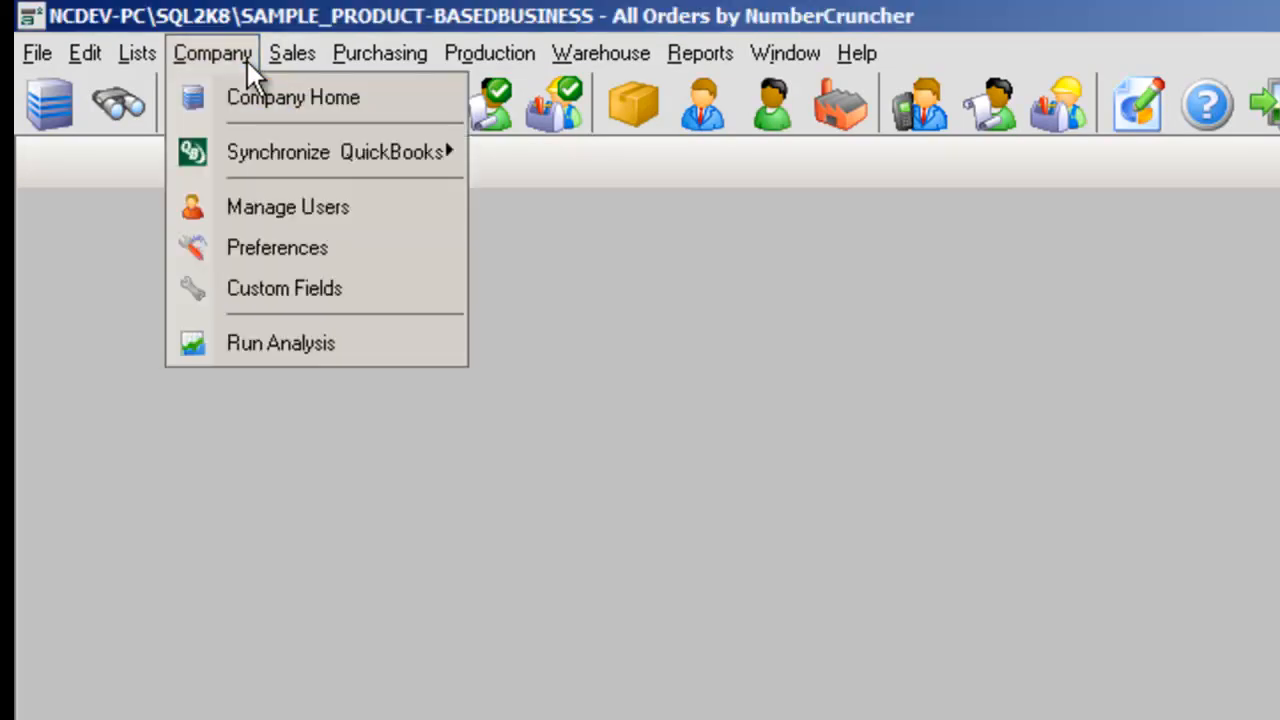
pyautogui.click(277, 247)
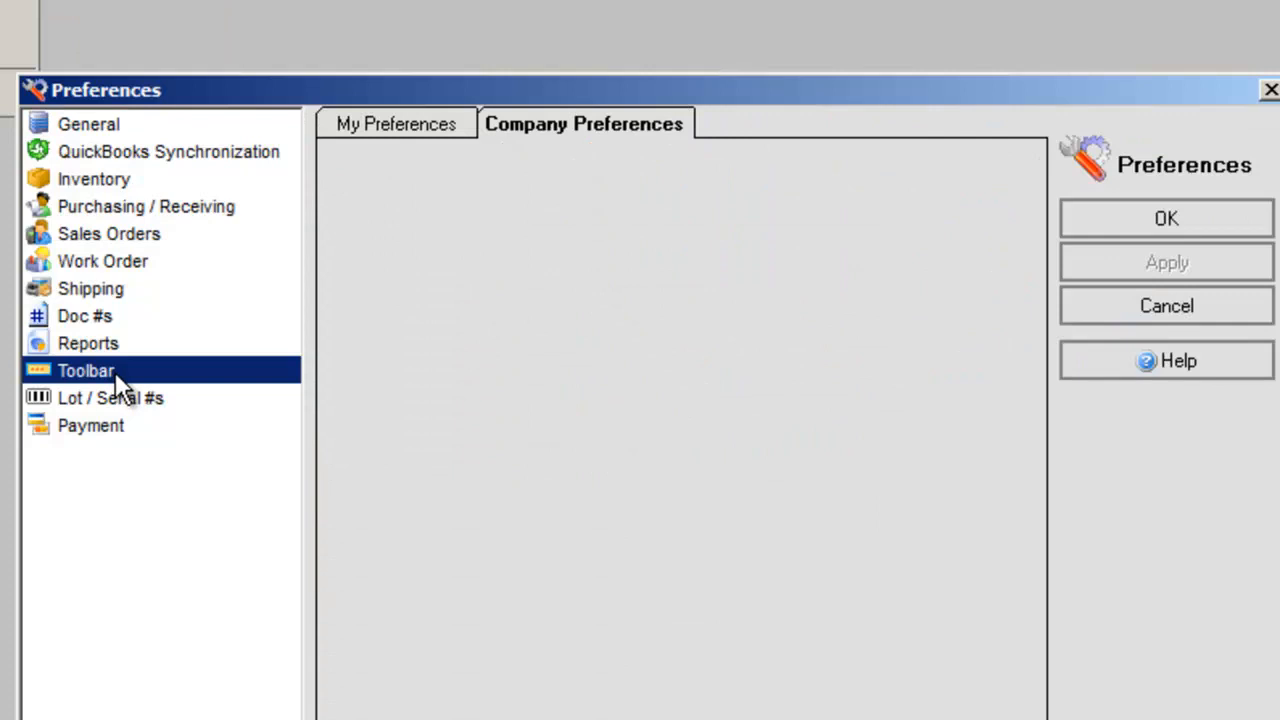
pyautogui.click(394, 123)
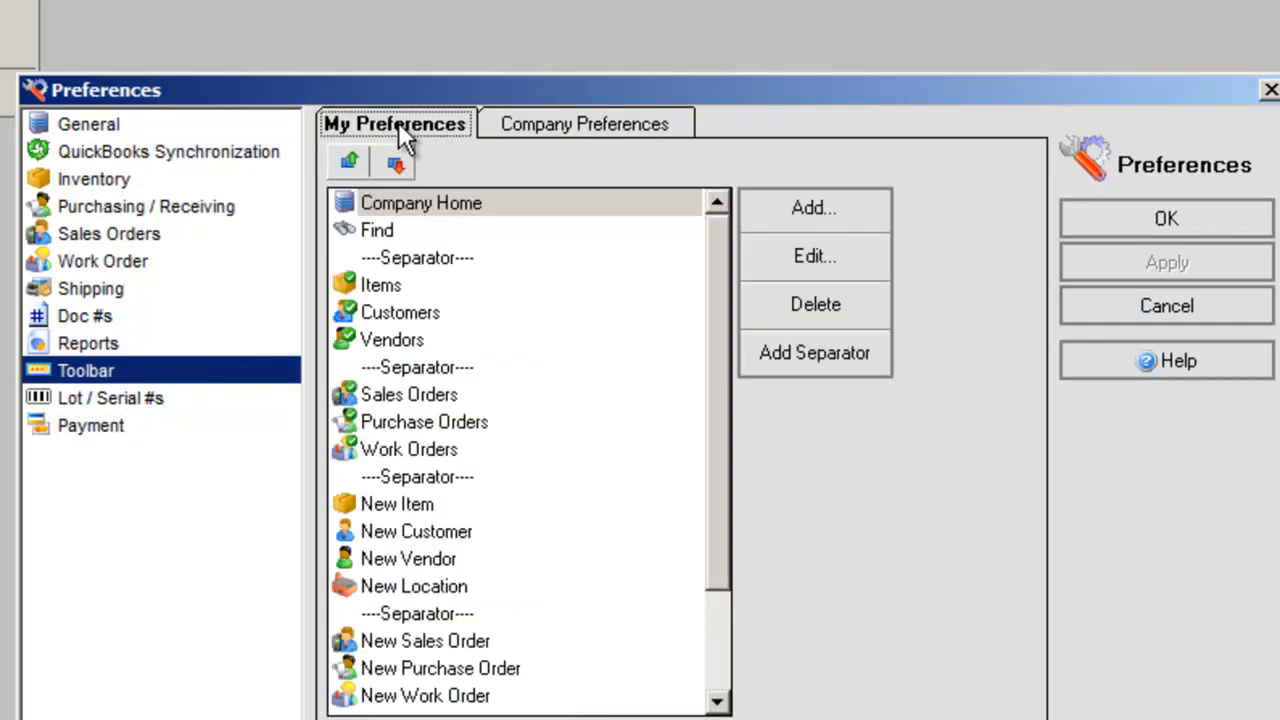
pyautogui.moveTo(410, 145)
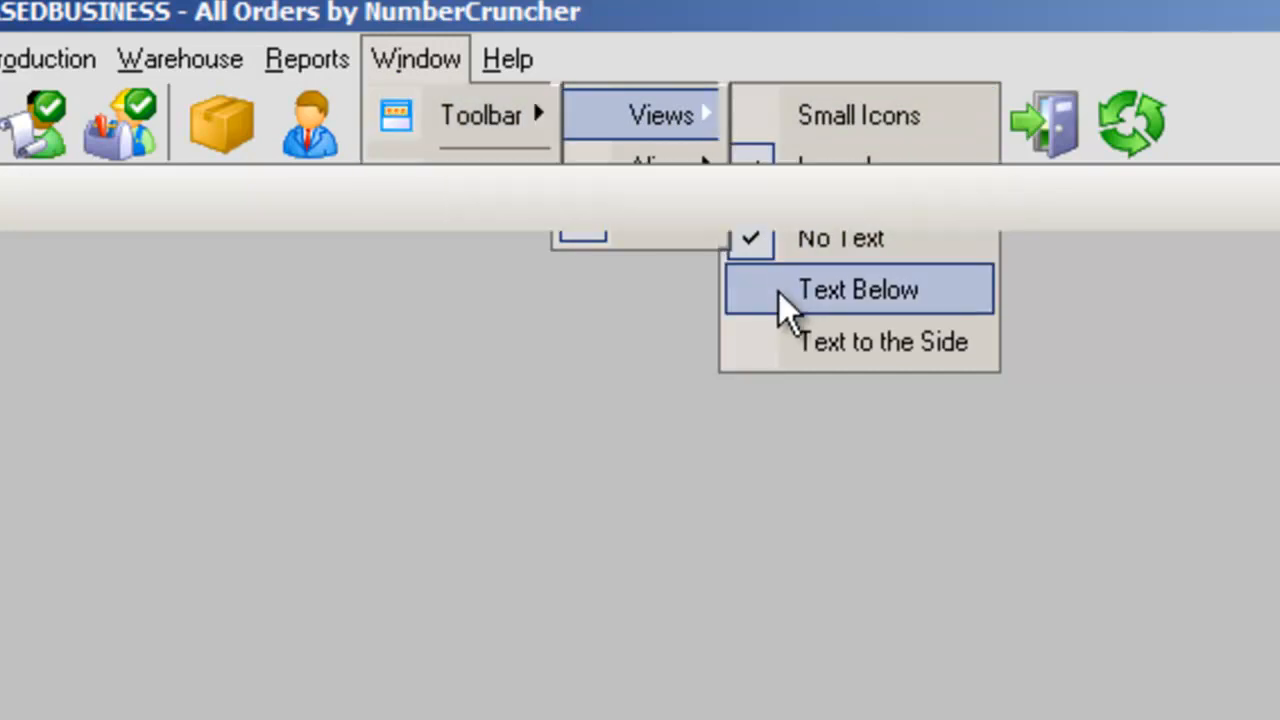
# Choose Text Below toolbar labels and right-edge toolbar alignment from the Window menu.
pyautogui.click(857, 289)
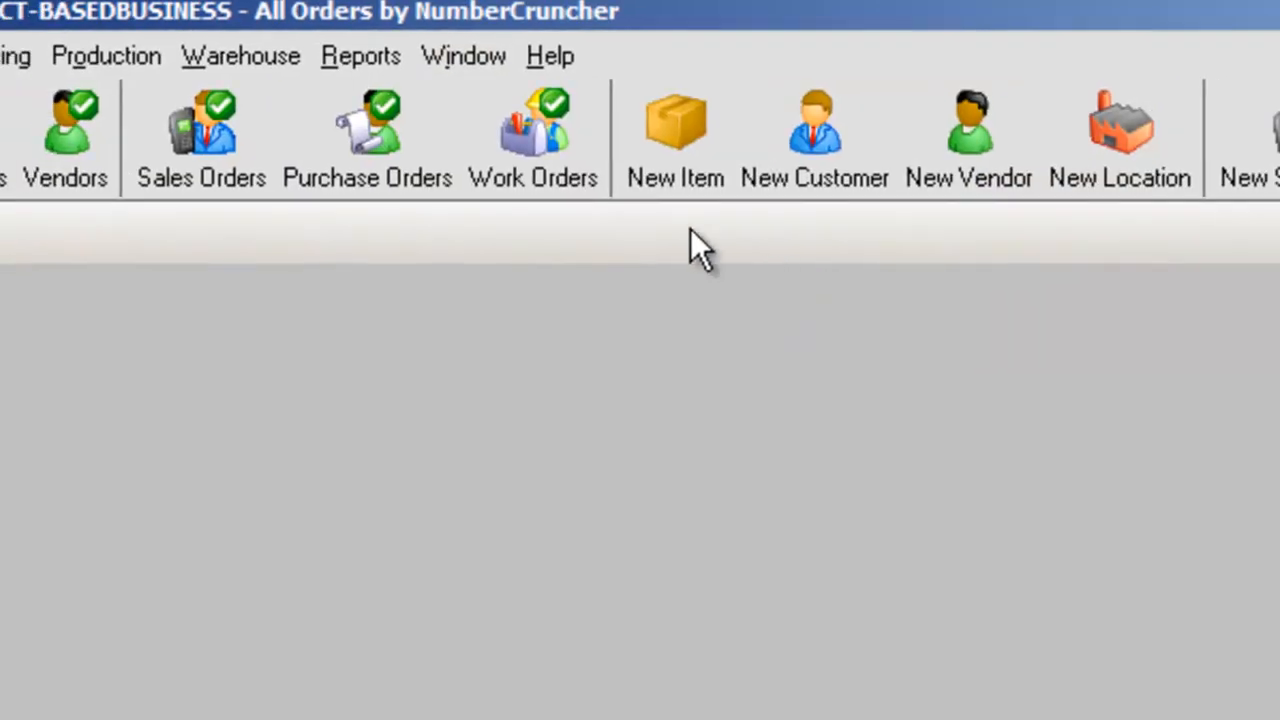
pyautogui.click(462, 55)
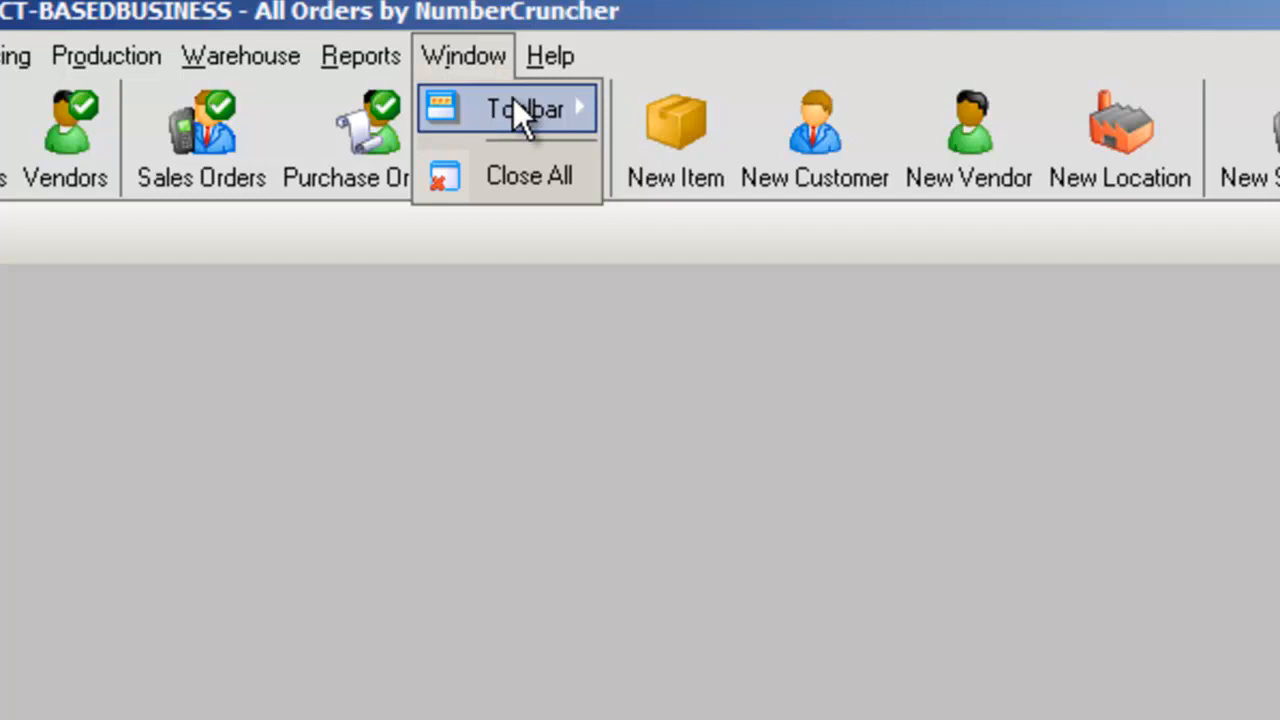
pyautogui.click(523, 108)
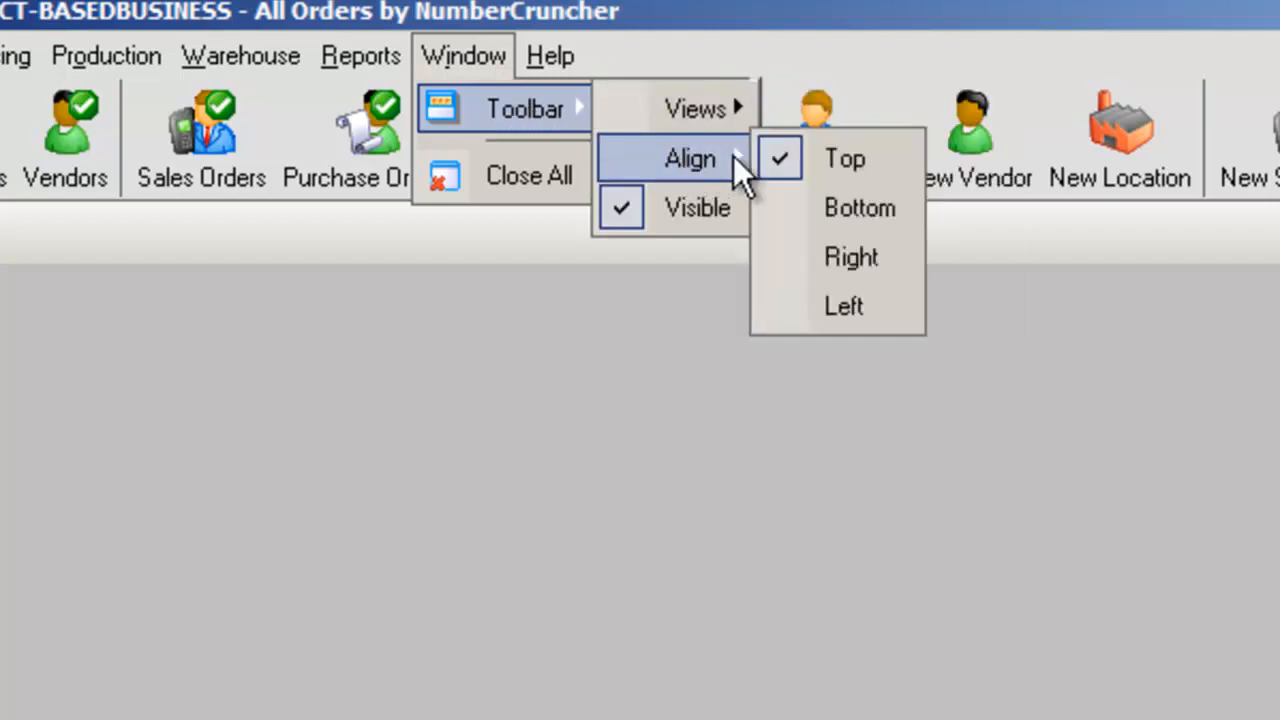
pyautogui.moveTo(858, 207)
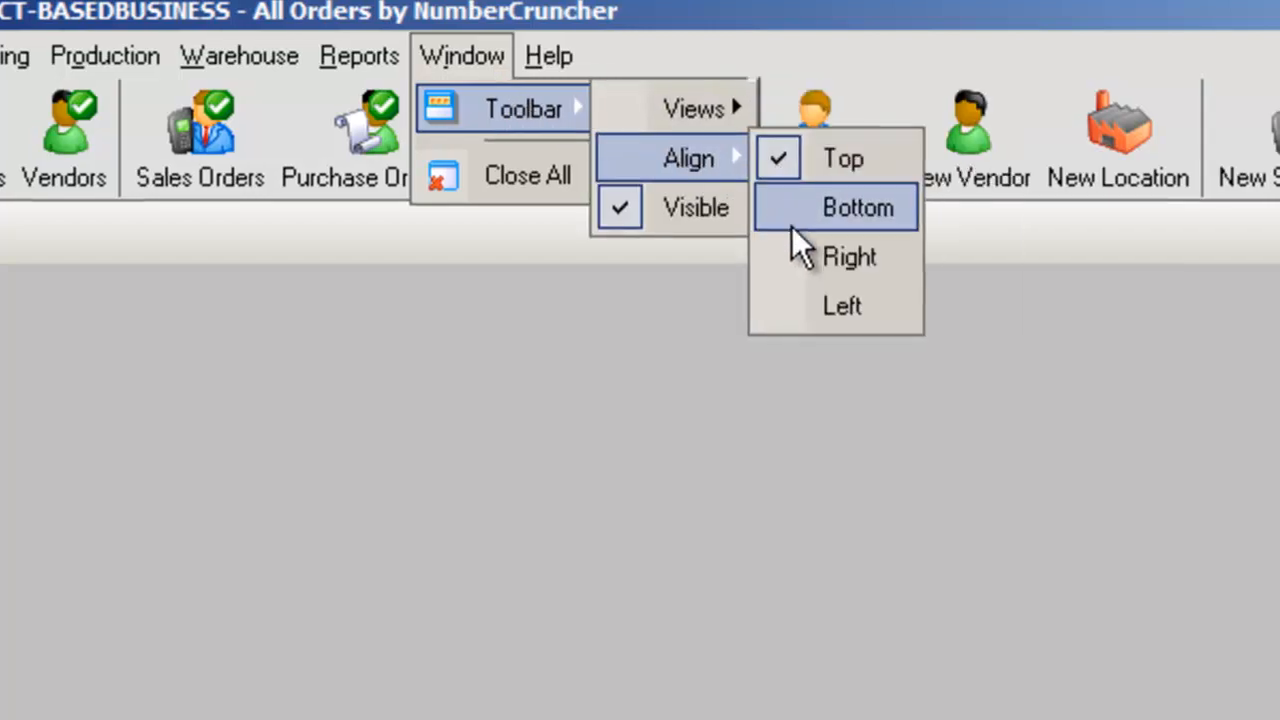
pyautogui.click(849, 256)
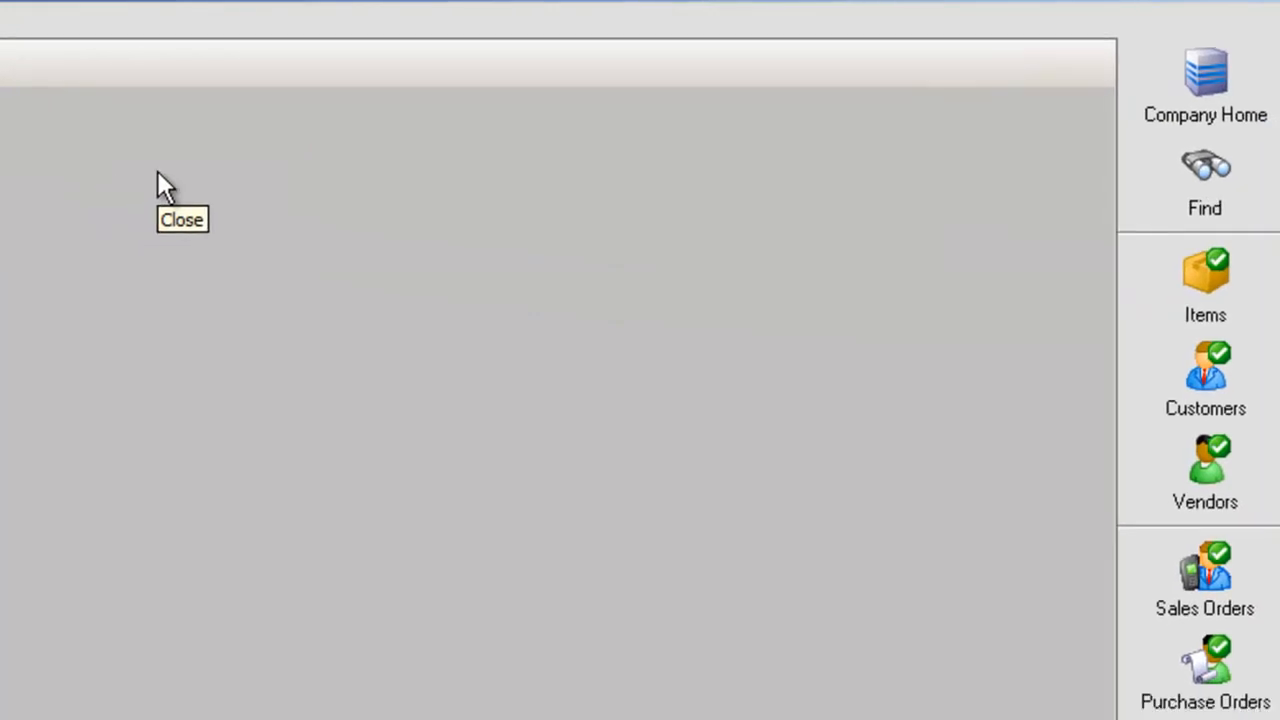